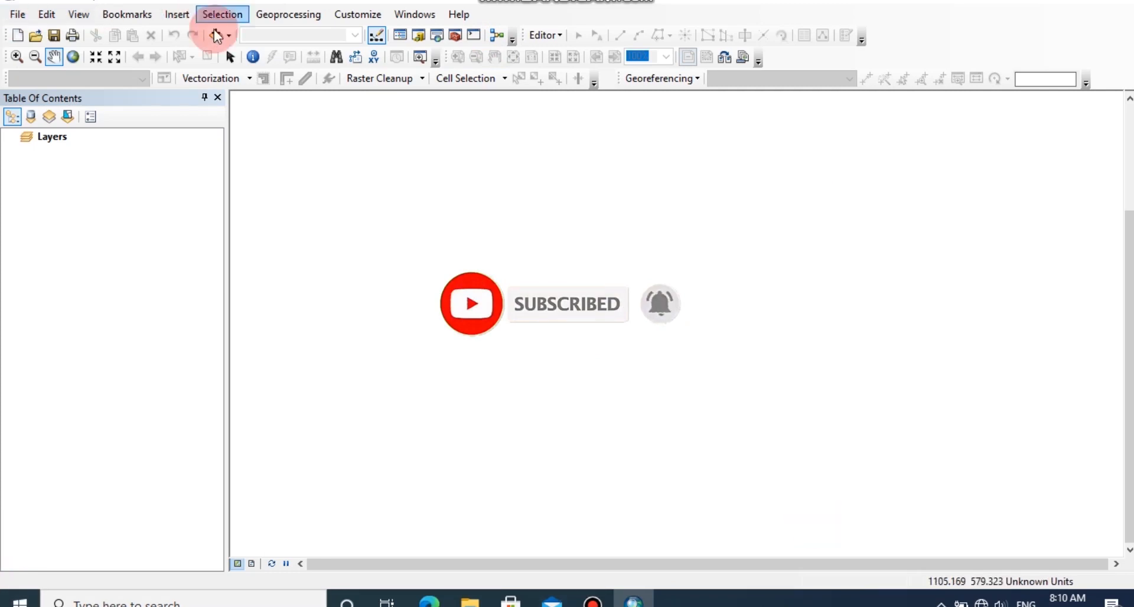
{"action": "mouse_move", "coordinate": [215, 34]}
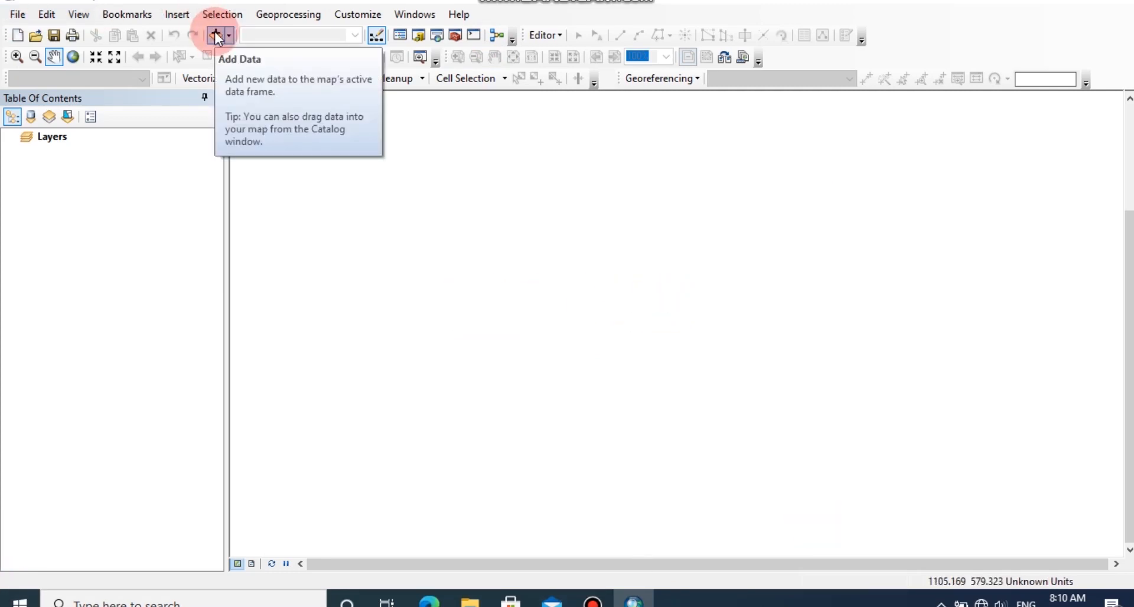
Step: Add the Spot_height.shp point shapefile from the TIN folder to the empty map
{"action": "left_click", "coordinate": [215, 34]}
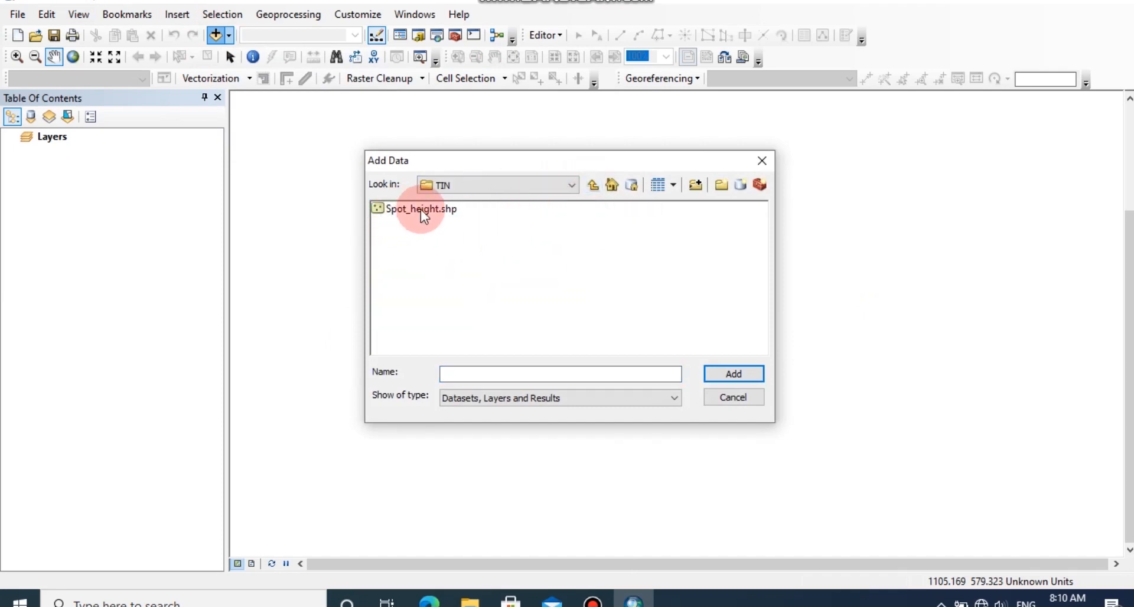
{"action": "left_click", "coordinate": [422, 209]}
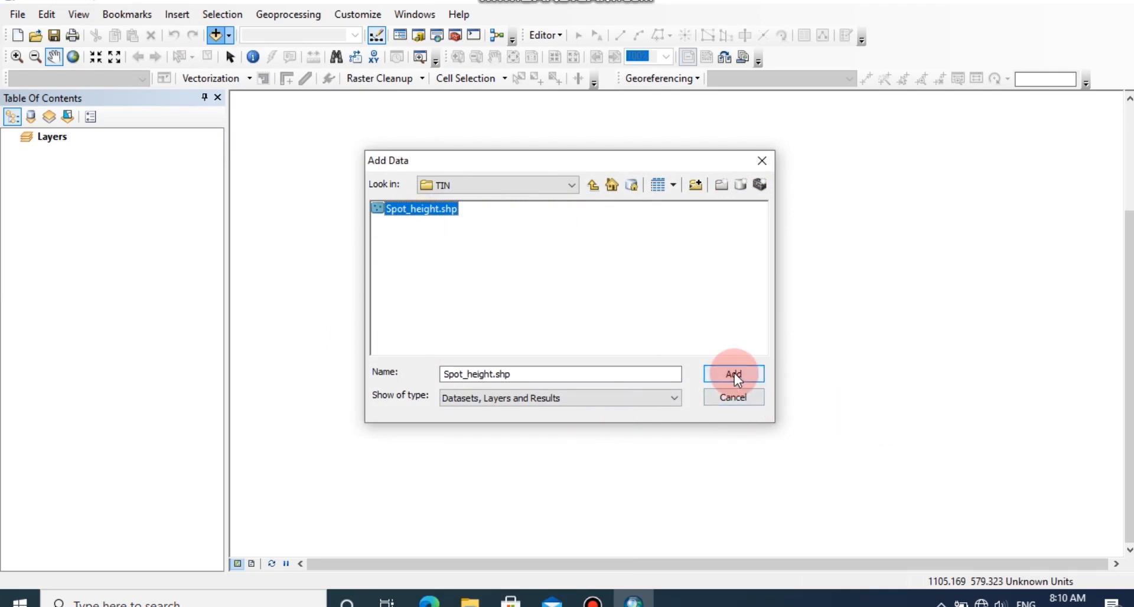
{"action": "left_click", "coordinate": [733, 373]}
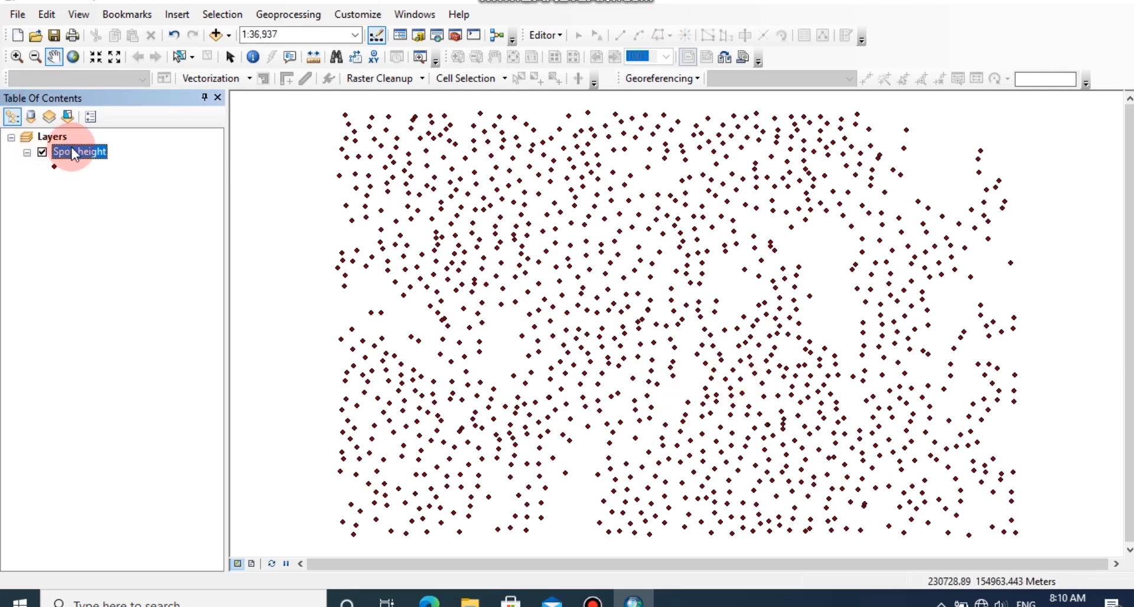
{"action": "left_click", "coordinate": [137, 183]}
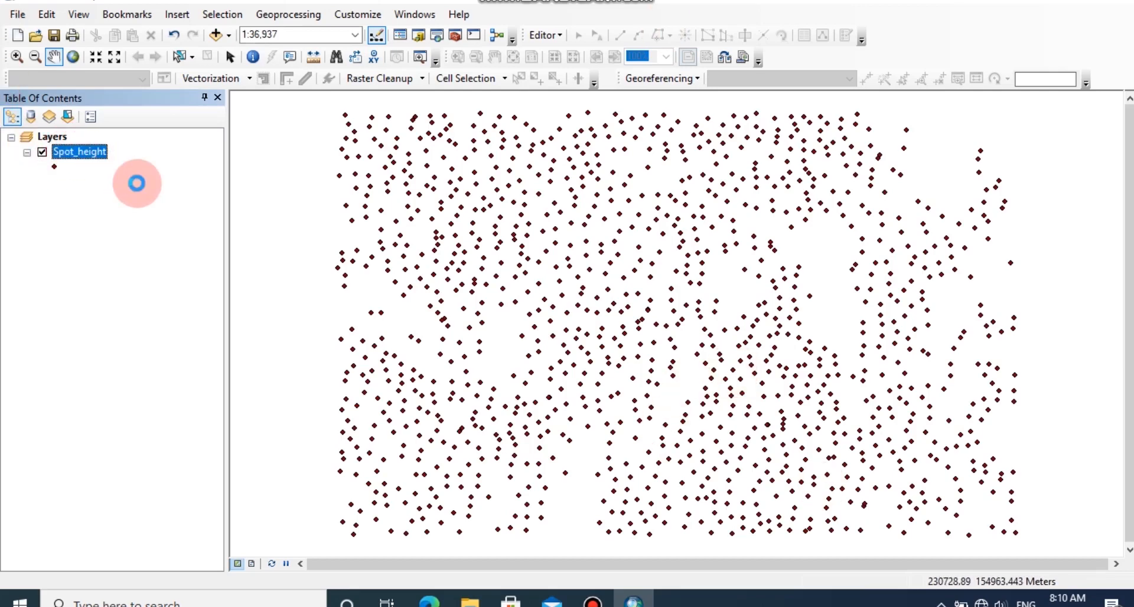
{"action": "right_click", "coordinate": [79, 152]}
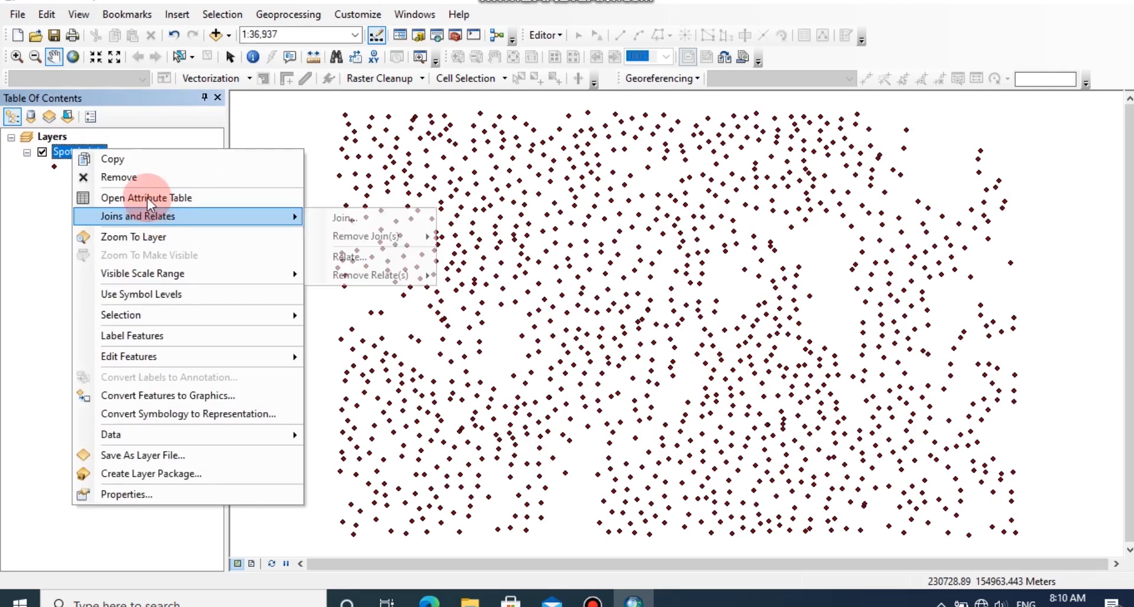
{"action": "left_click", "coordinate": [146, 197]}
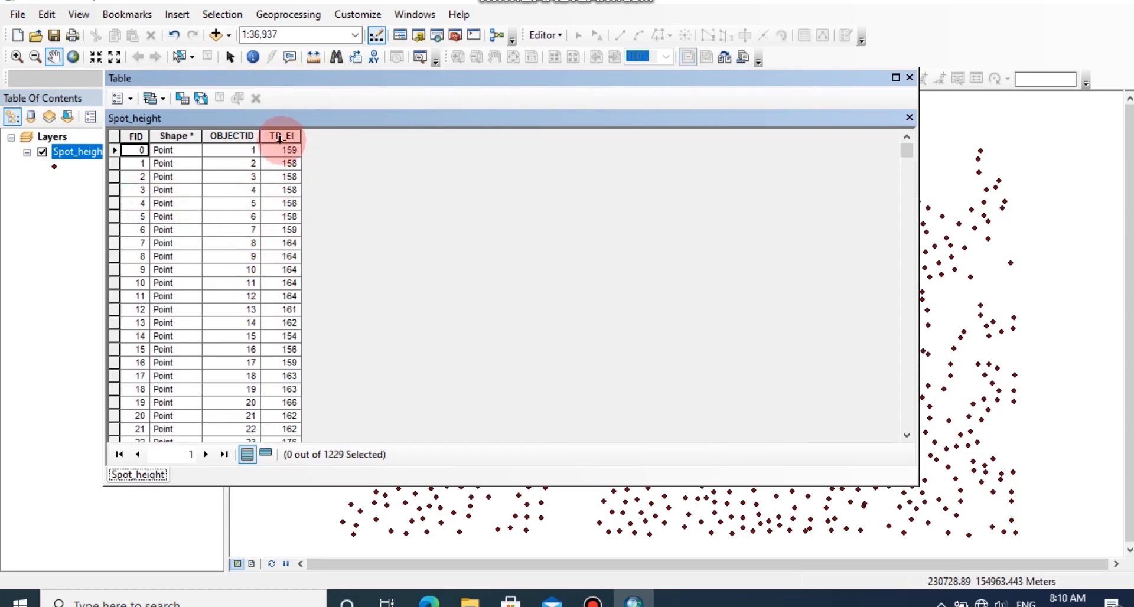
{"action": "left_click", "coordinate": [281, 136]}
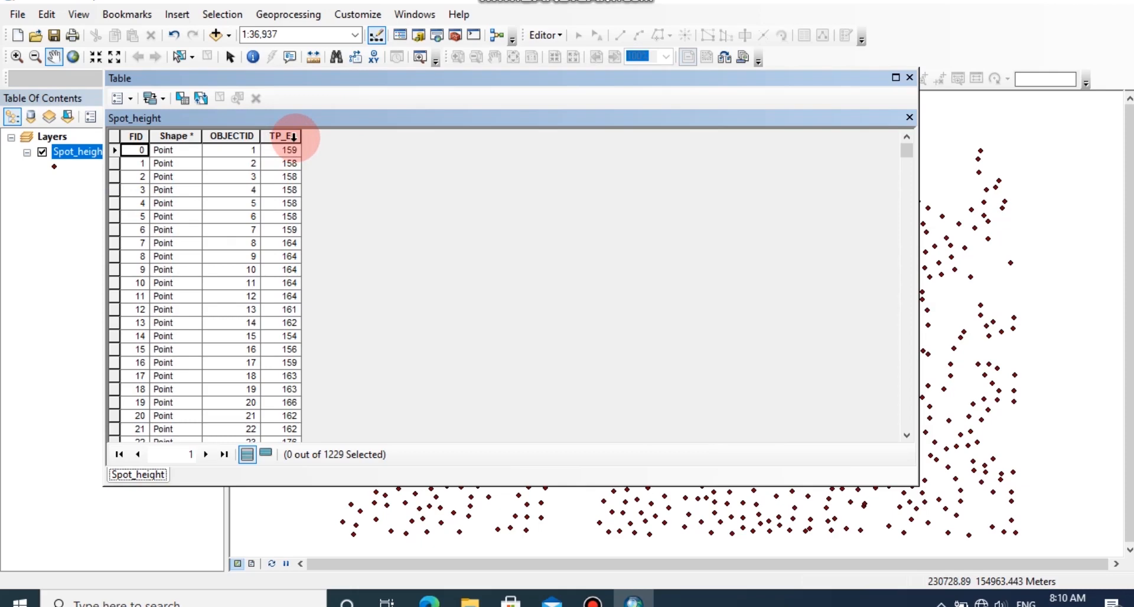
{"action": "left_click", "coordinate": [909, 117]}
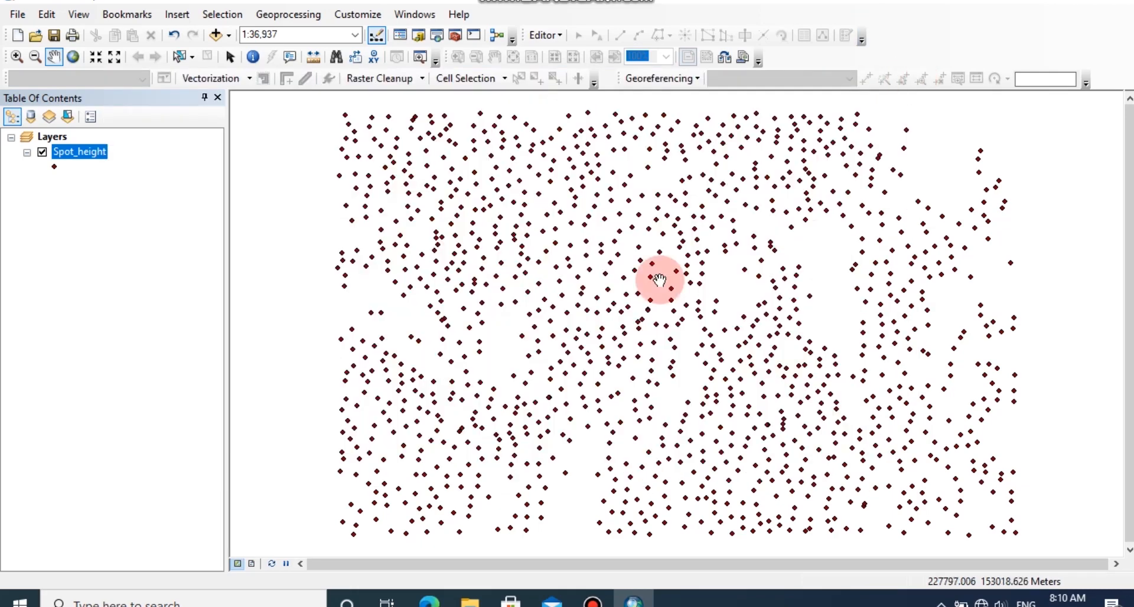
{"action": "mouse_move", "coordinate": [454, 34]}
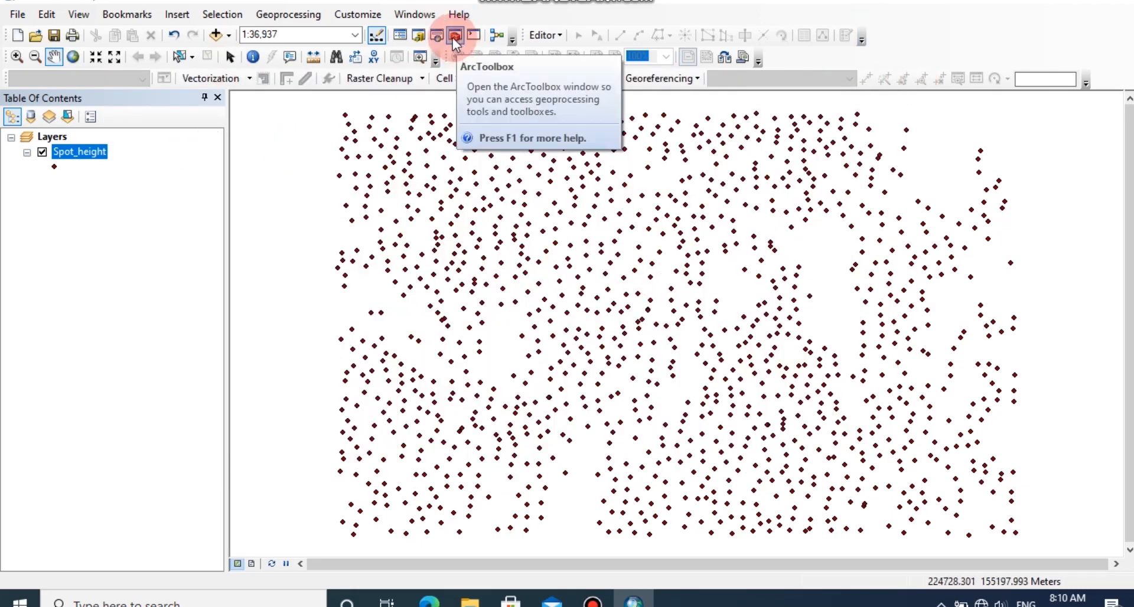
Step: Expand ArcToolbox to 3D Analyst Tools > Data Management > TIN so Create TIN is listed
{"action": "left_click", "coordinate": [454, 35]}
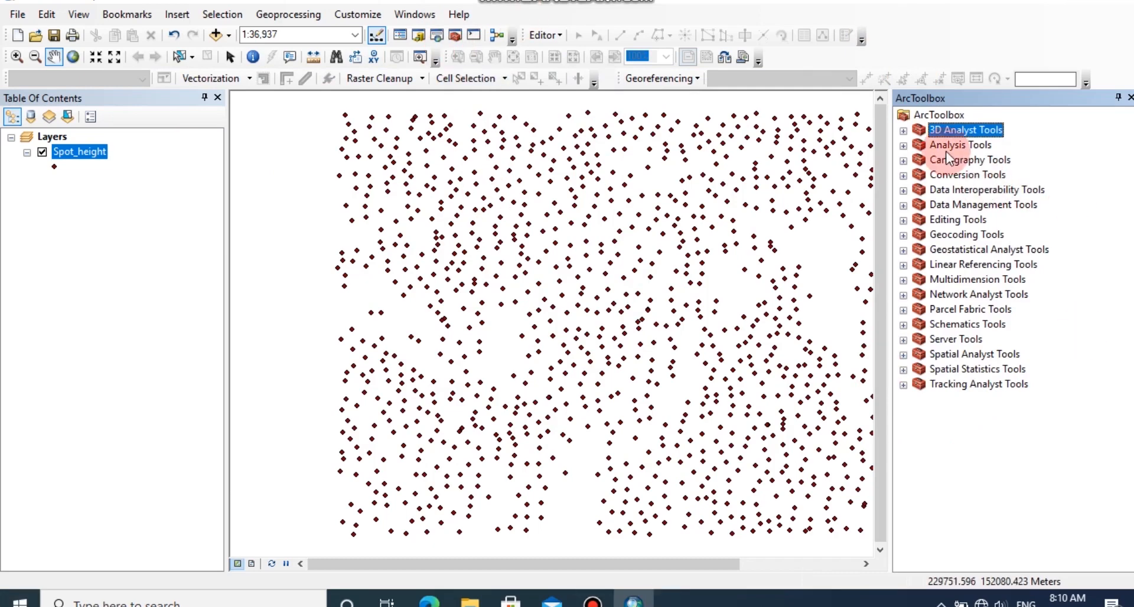
{"action": "left_click", "coordinate": [904, 130]}
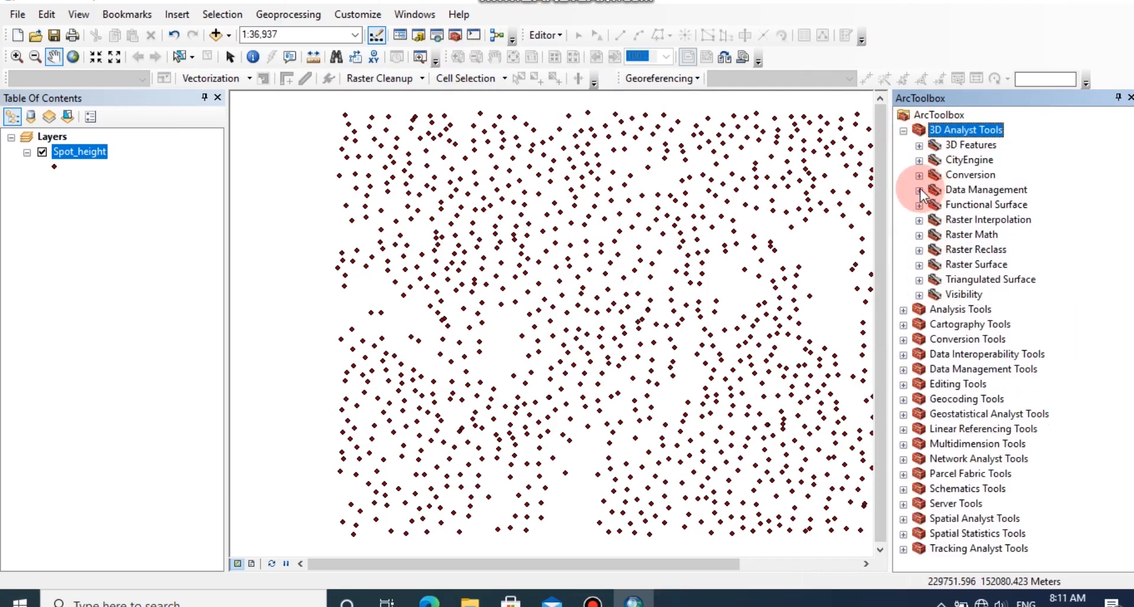
{"action": "left_click", "coordinate": [919, 189]}
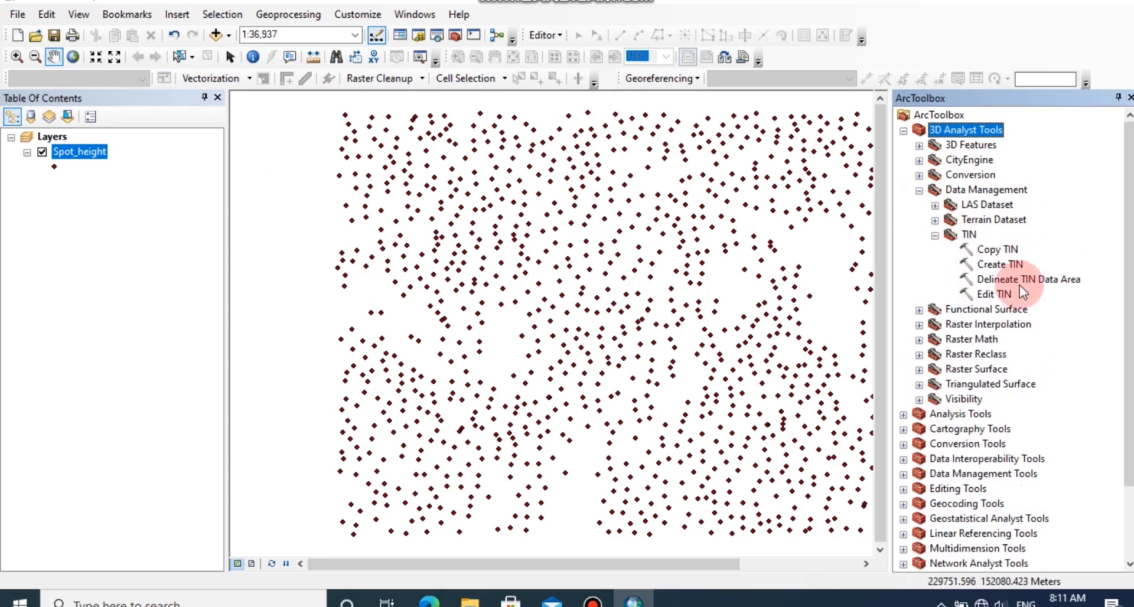
{"action": "mouse_move", "coordinate": [1000, 263]}
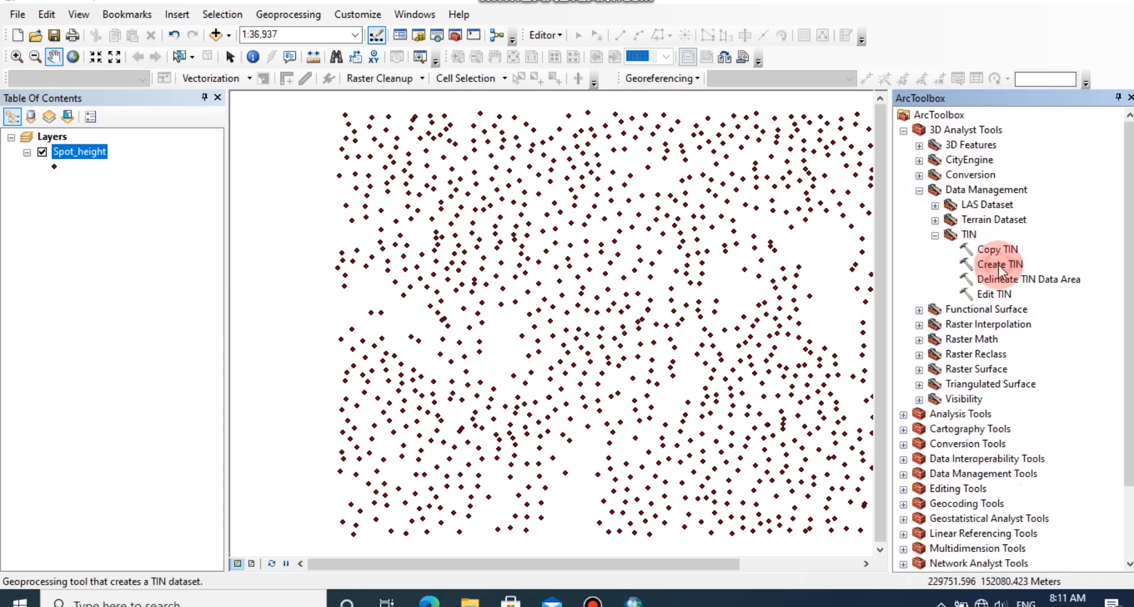
Step: Run Create TIN with Spot_height as input features and TP_El as the height field
{"action": "double_click", "coordinate": [1001, 264]}
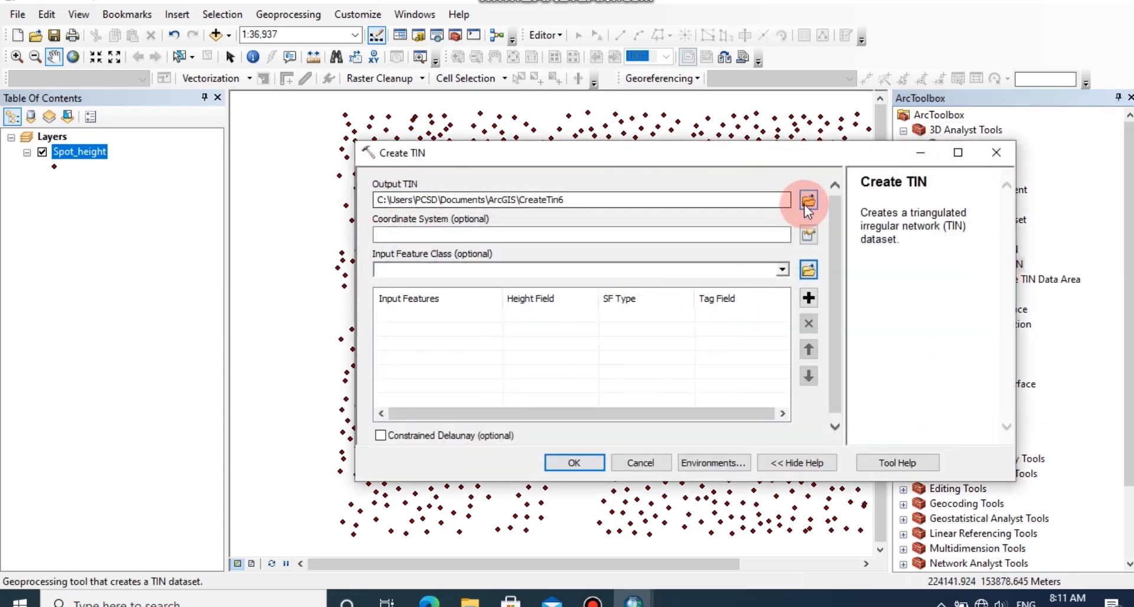
{"action": "mouse_move", "coordinate": [807, 201]}
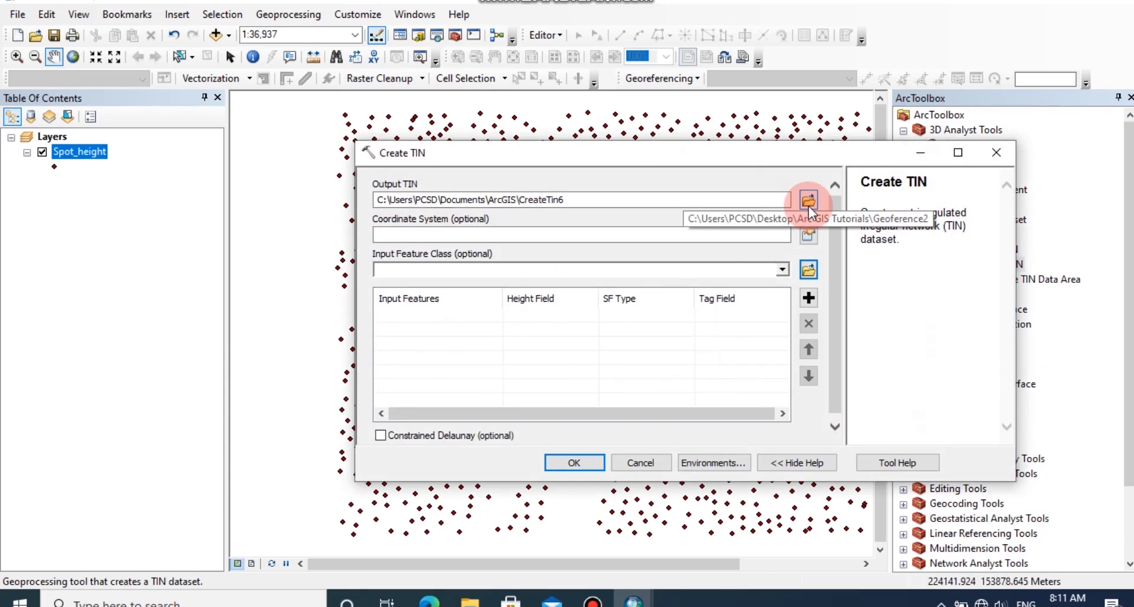
{"action": "mouse_move", "coordinate": [808, 200]}
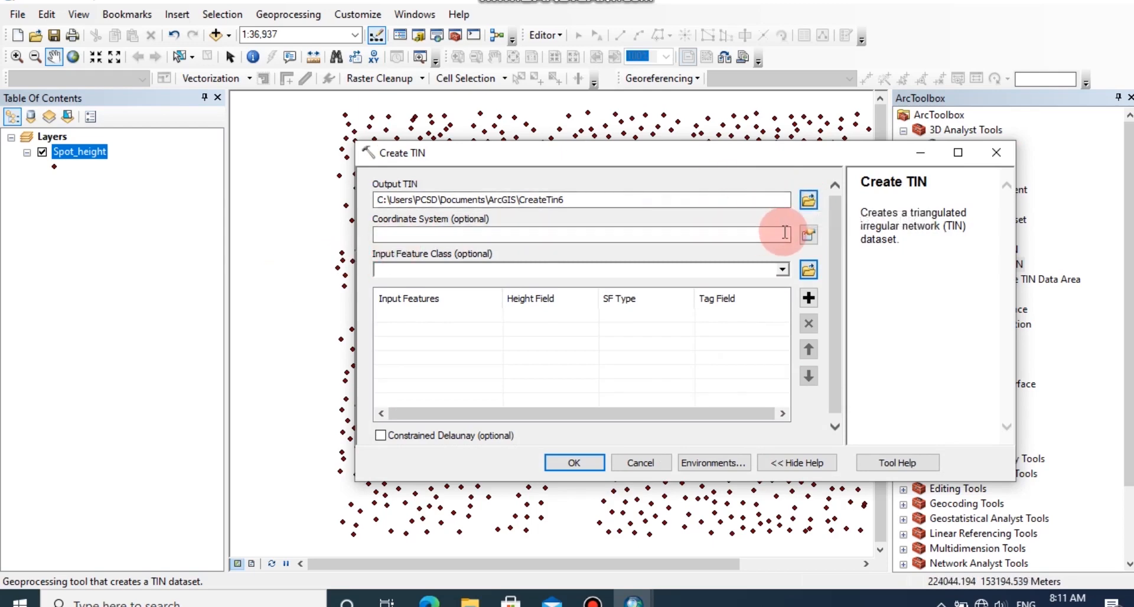
{"action": "mouse_move", "coordinate": [737, 266]}
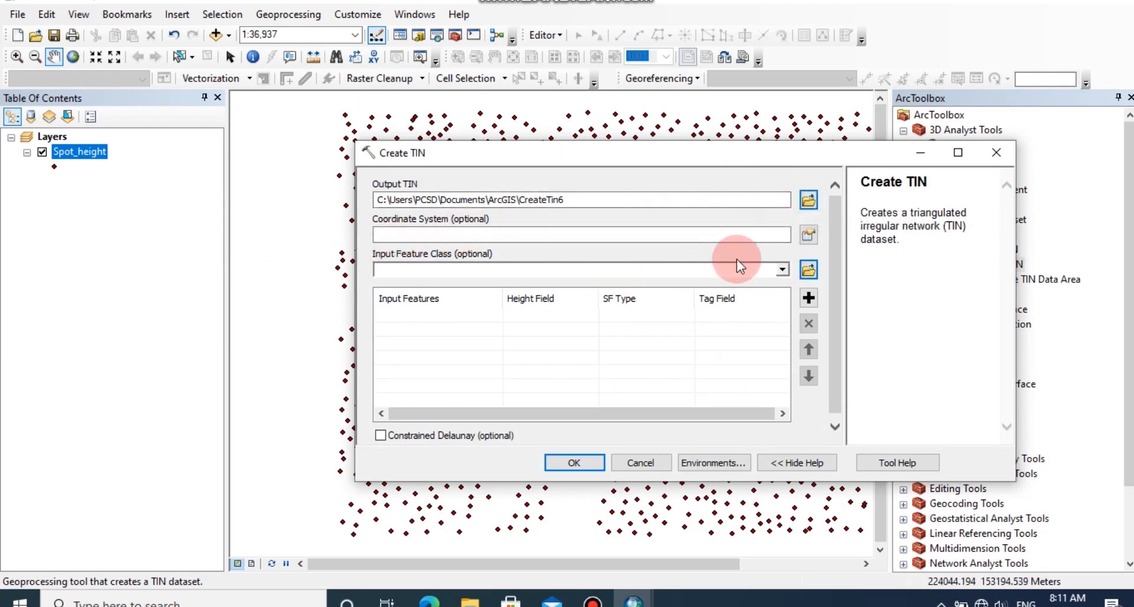
{"action": "left_click", "coordinate": [781, 269]}
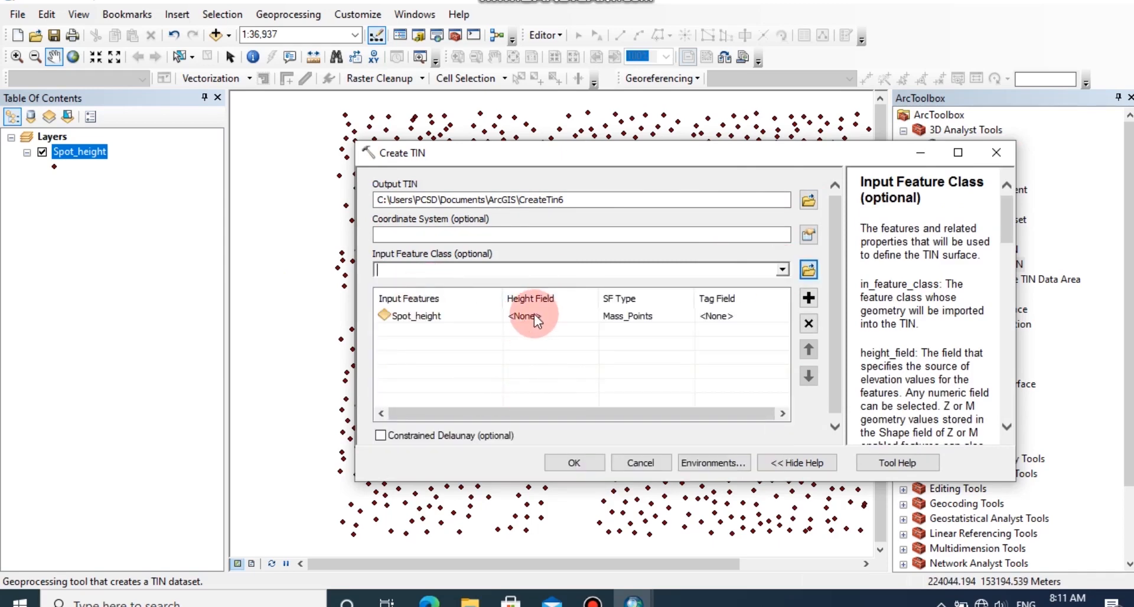
{"action": "left_click", "coordinate": [587, 317]}
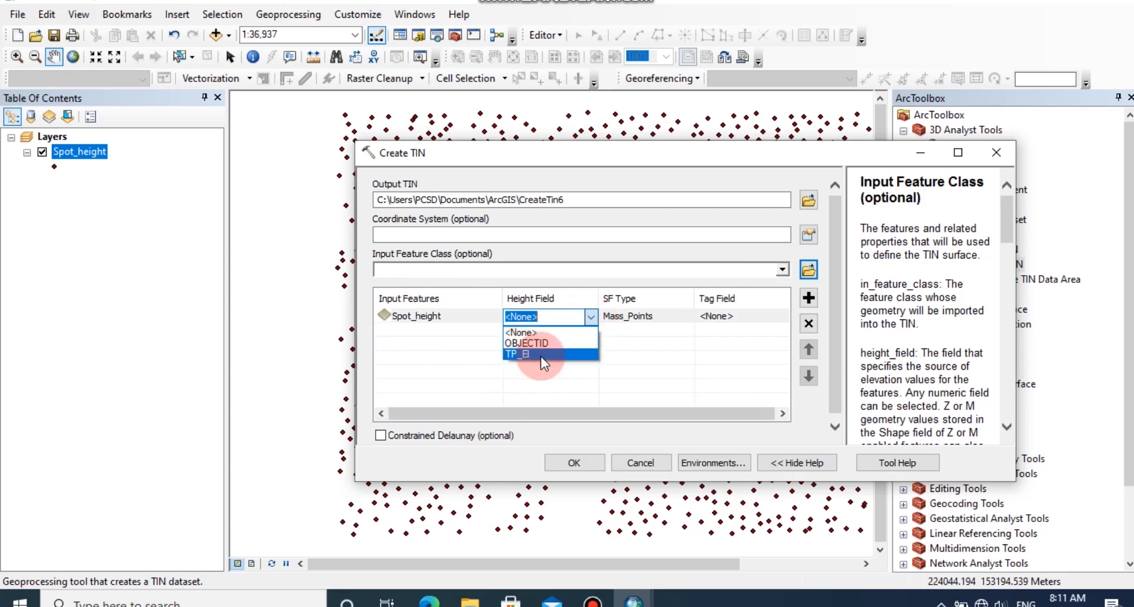
{"action": "left_click", "coordinate": [517, 354]}
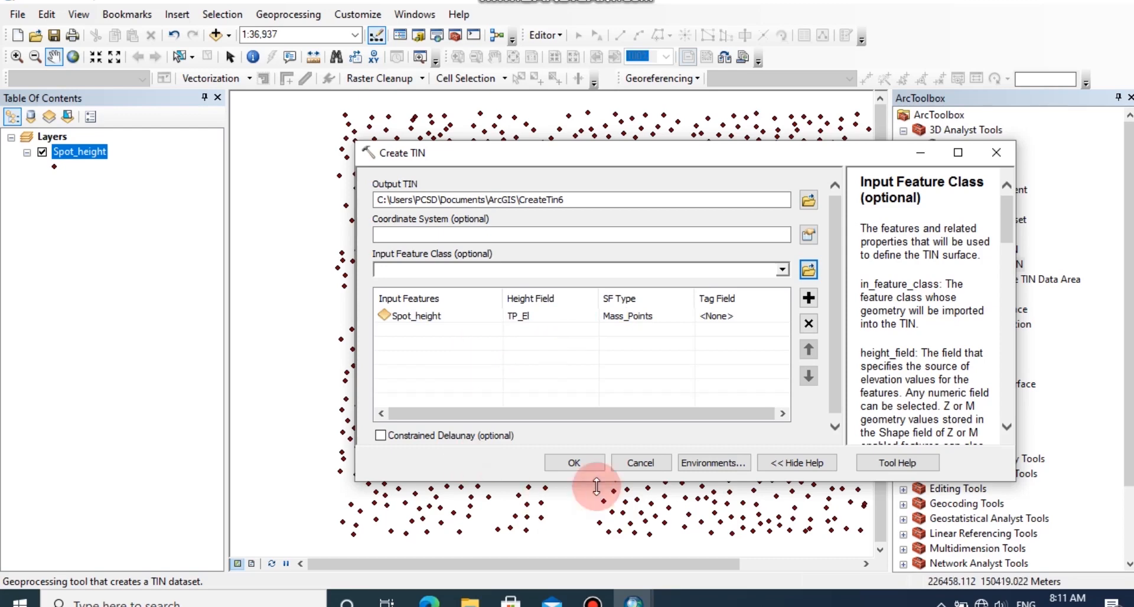
{"action": "left_click", "coordinate": [574, 463]}
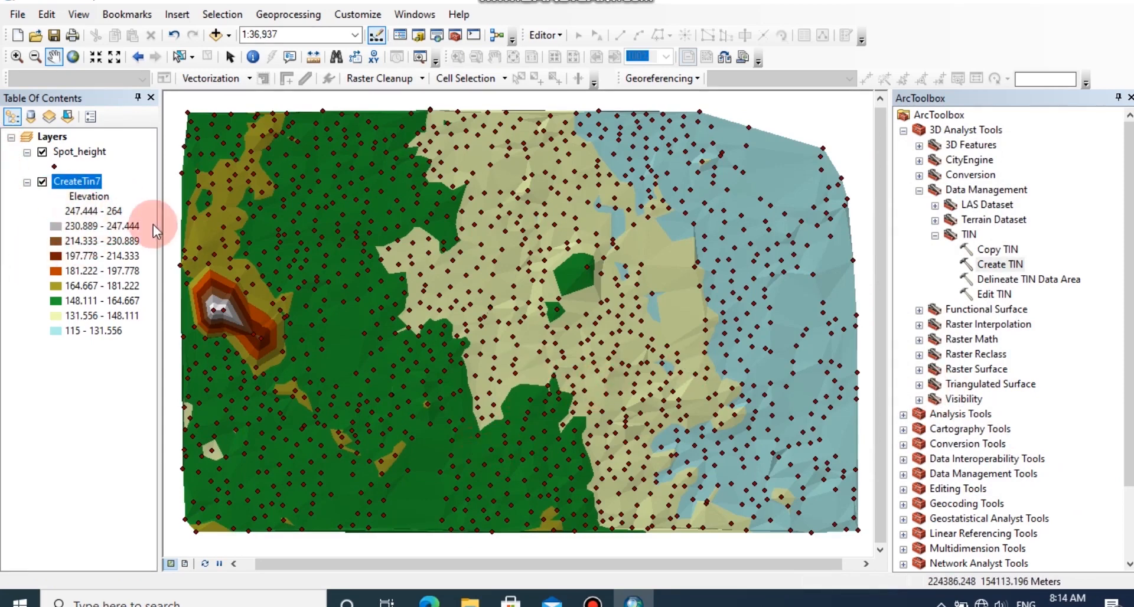
{"action": "mouse_move", "coordinate": [123, 344]}
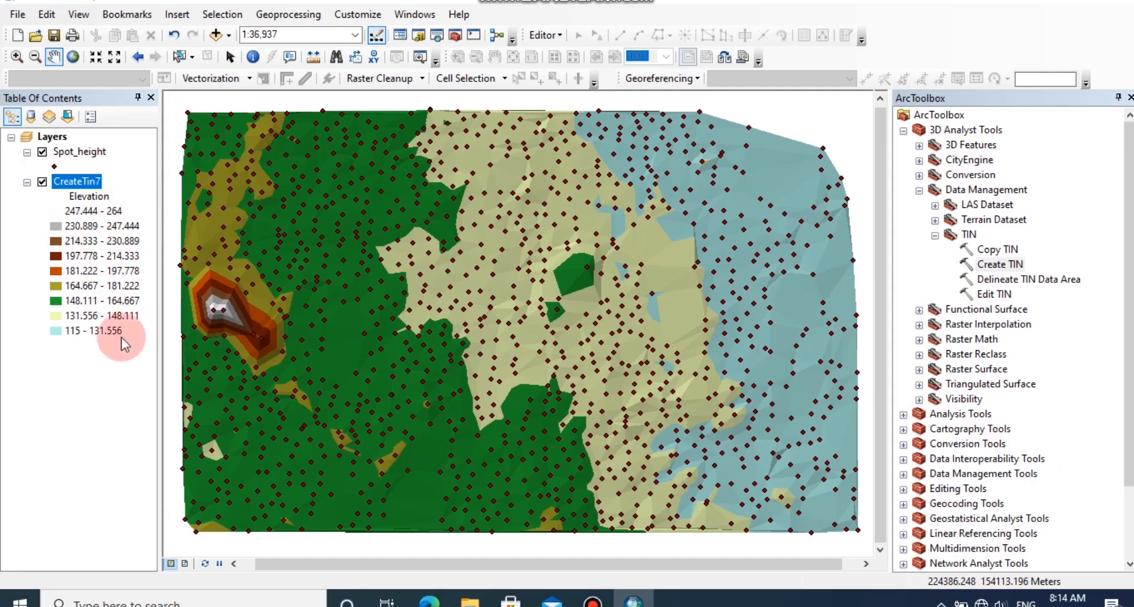
{"action": "mouse_move", "coordinate": [94, 248]}
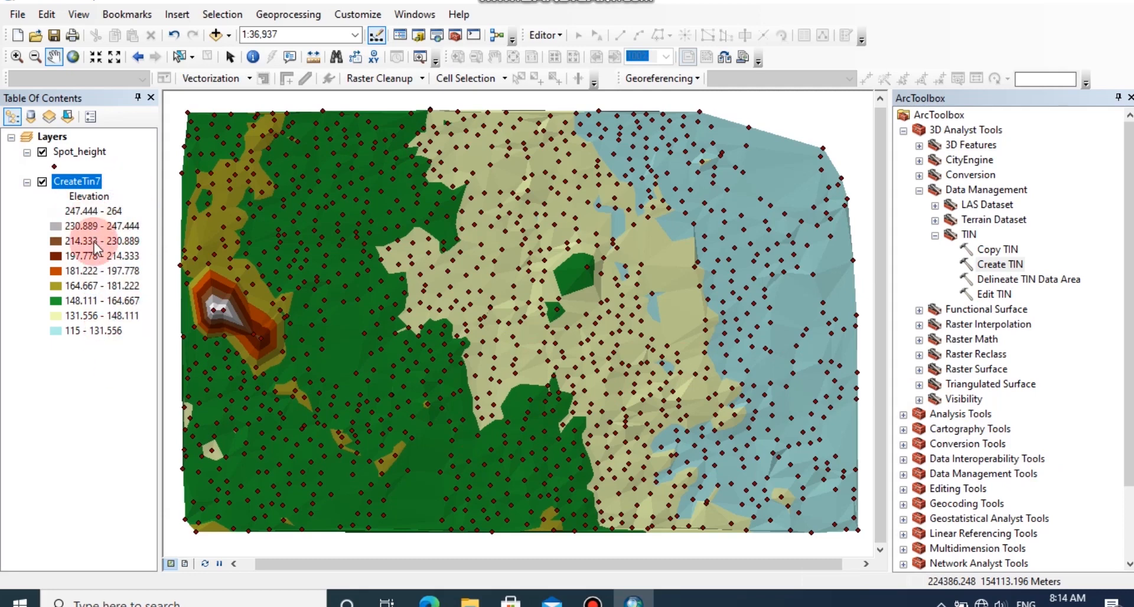
{"action": "mouse_move", "coordinate": [182, 222]}
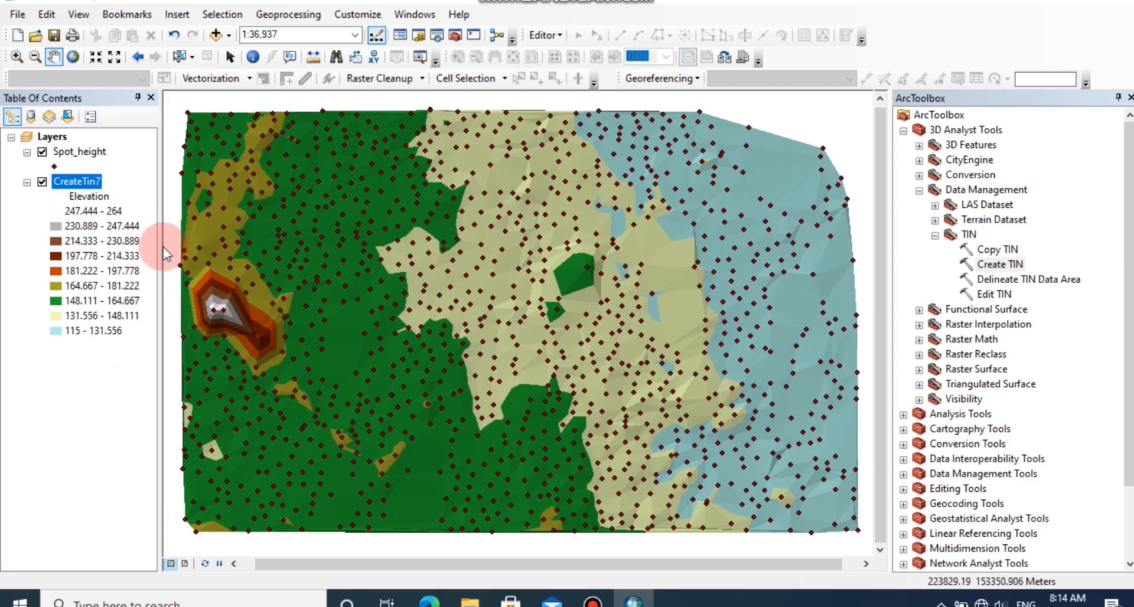
Step: Bring up the CreateTin7 layer's properties to reach its symbology
{"action": "double_click", "coordinate": [76, 182]}
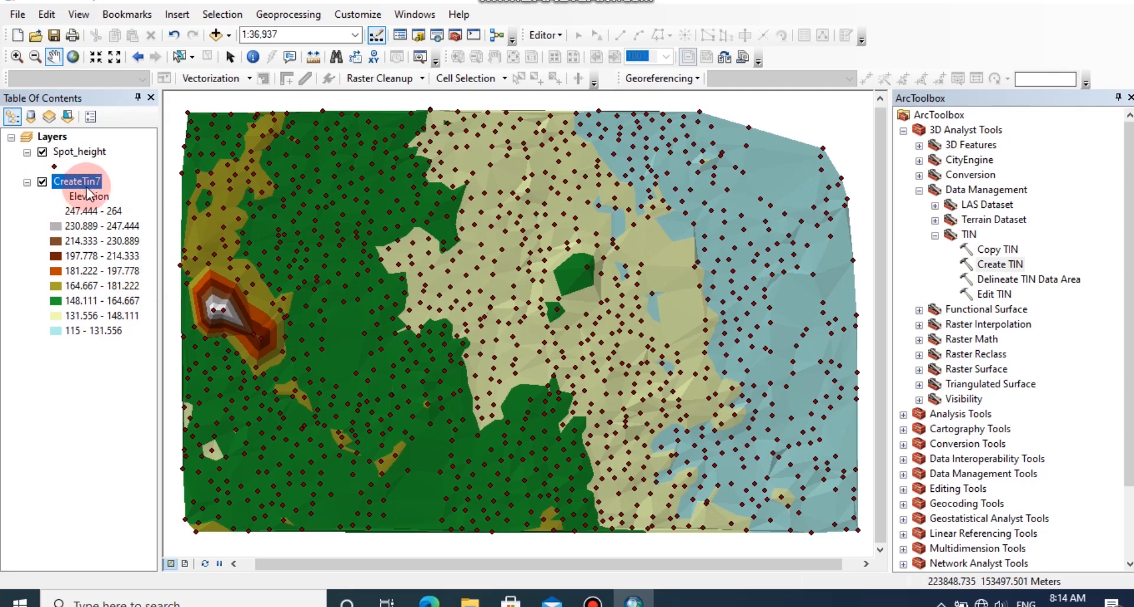
Step: Reclassify the CreateTin7 elevation symbology into fifteen classes instead of nine
{"action": "right_click", "coordinate": [75, 182]}
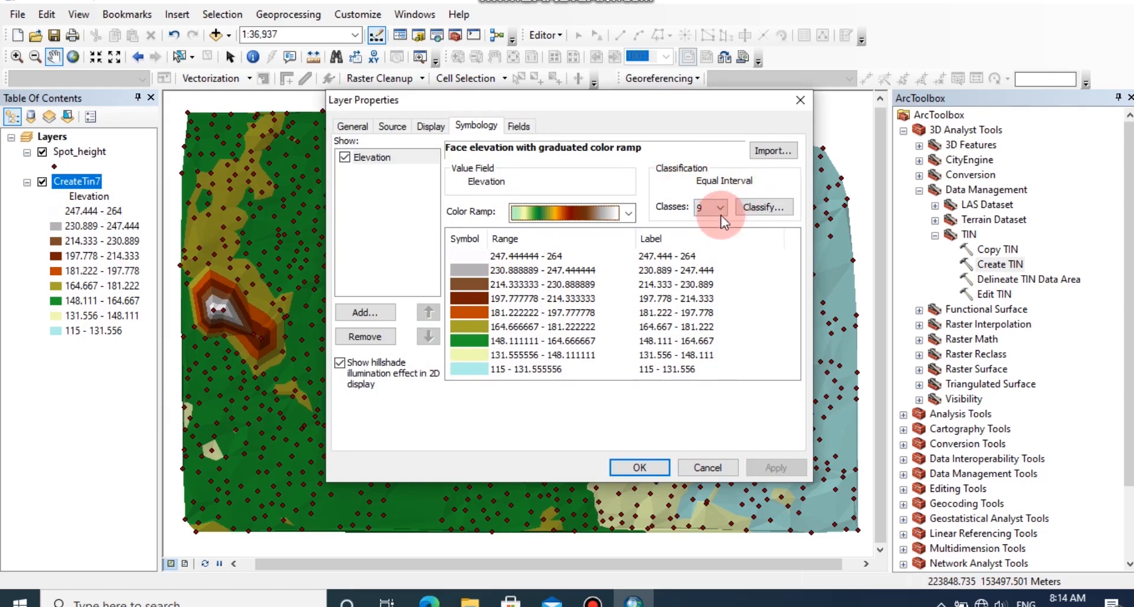
{"action": "left_click", "coordinate": [719, 208]}
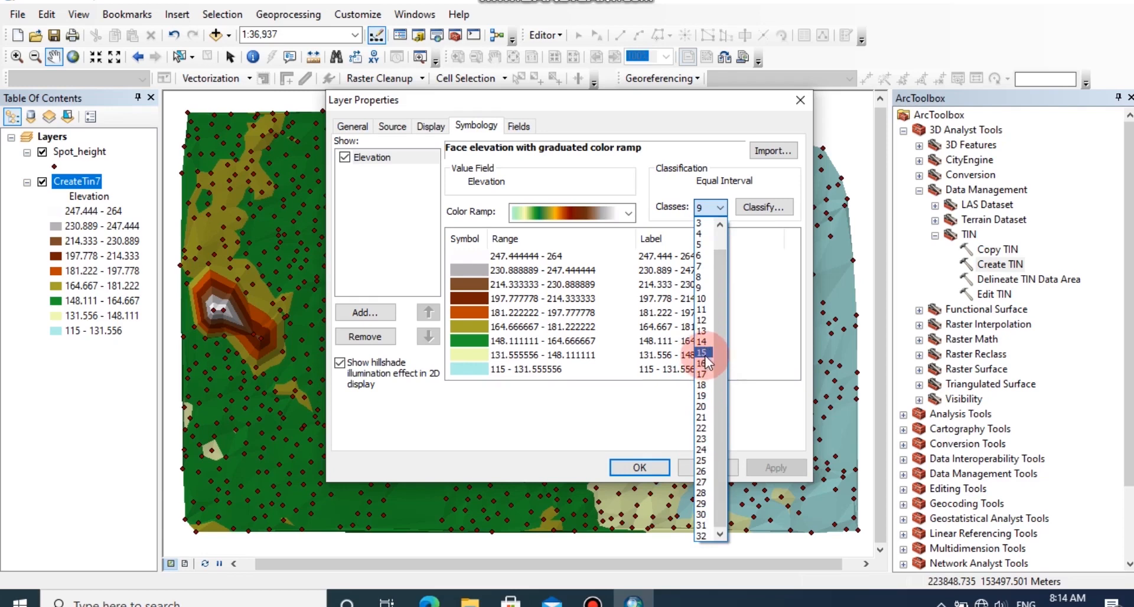
{"action": "left_click", "coordinate": [700, 351]}
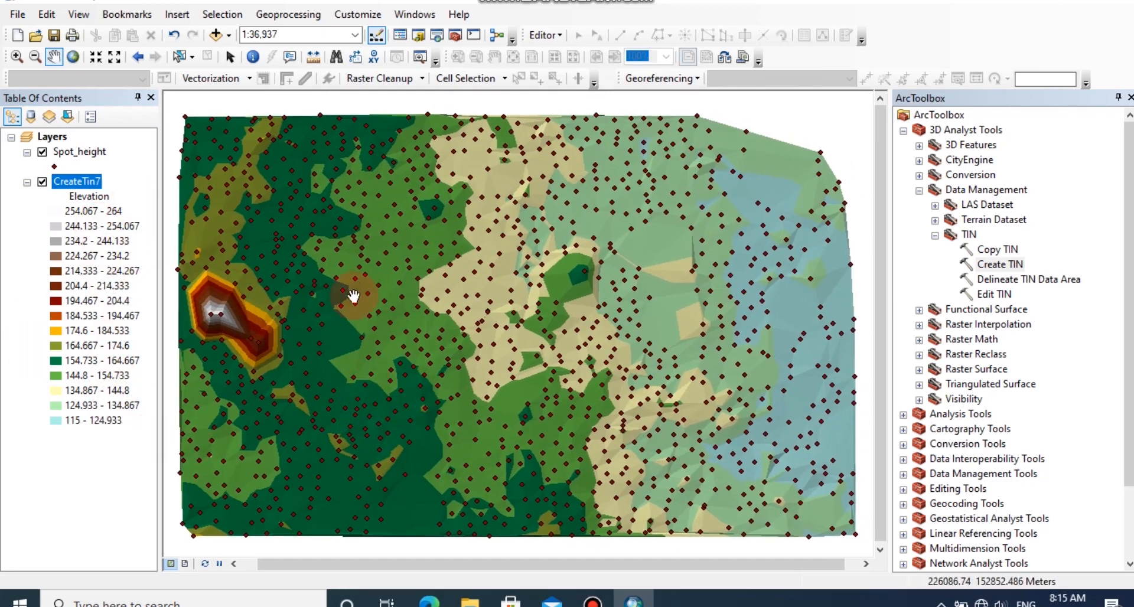
{"action": "double_click", "coordinate": [76, 181]}
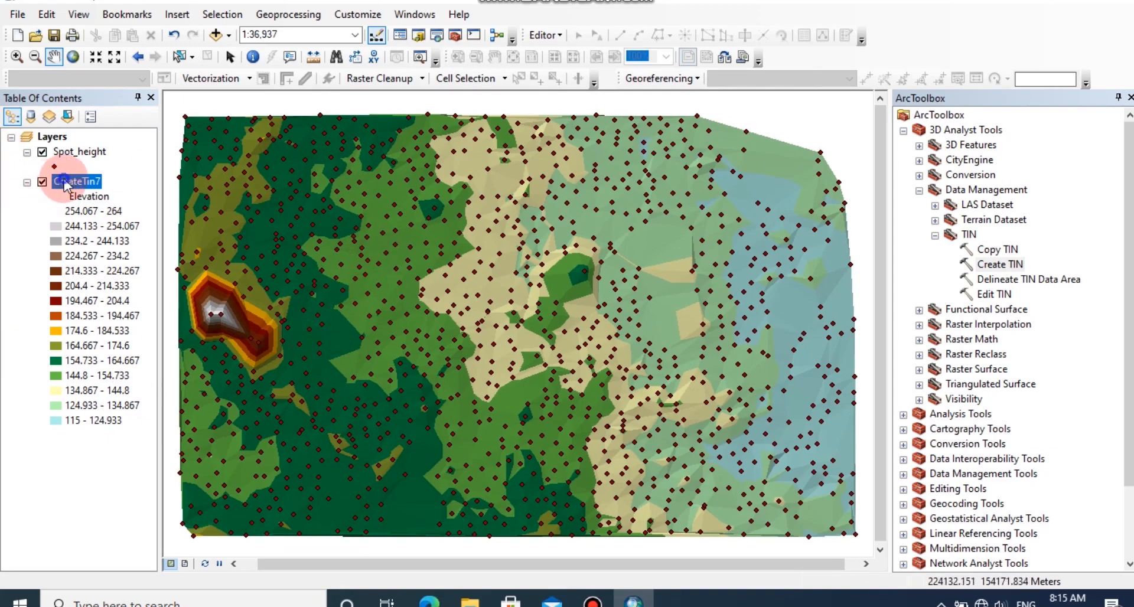
Step: Switch CreateTin7 to manual classification with lower breaks at 128.267, 138.74 and 147.323 and apply it
{"action": "double_click", "coordinate": [75, 182]}
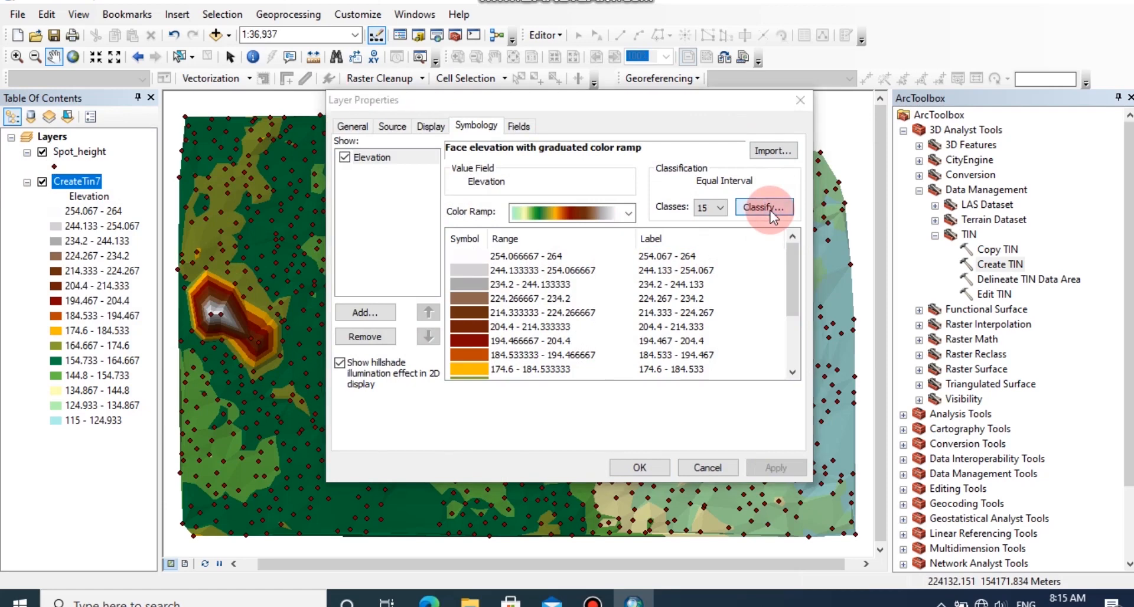
{"action": "left_click", "coordinate": [759, 208]}
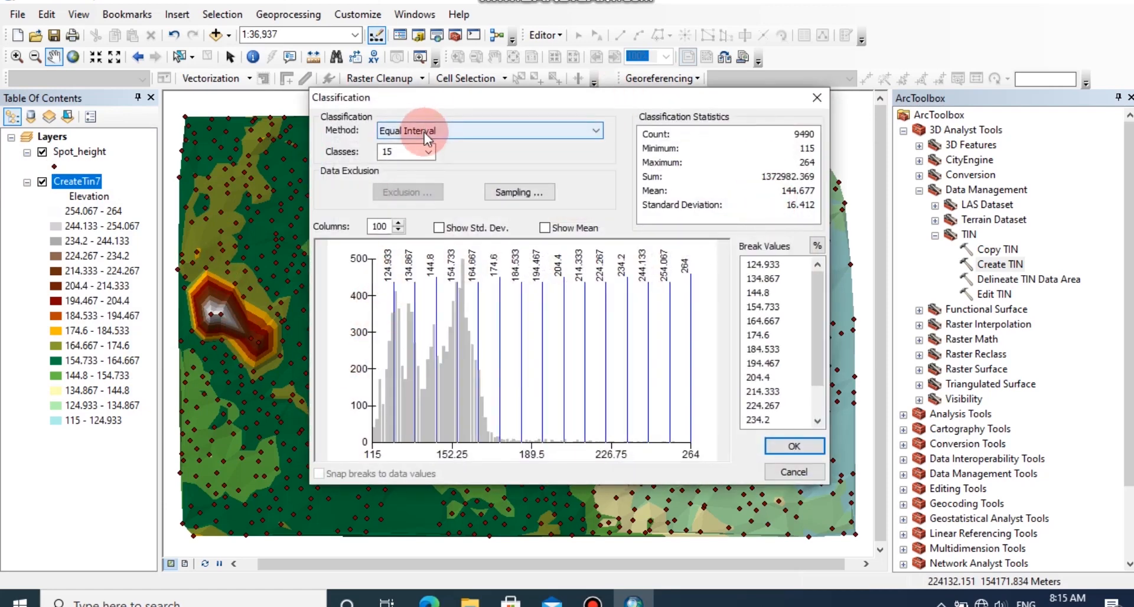
{"action": "left_click", "coordinate": [489, 130]}
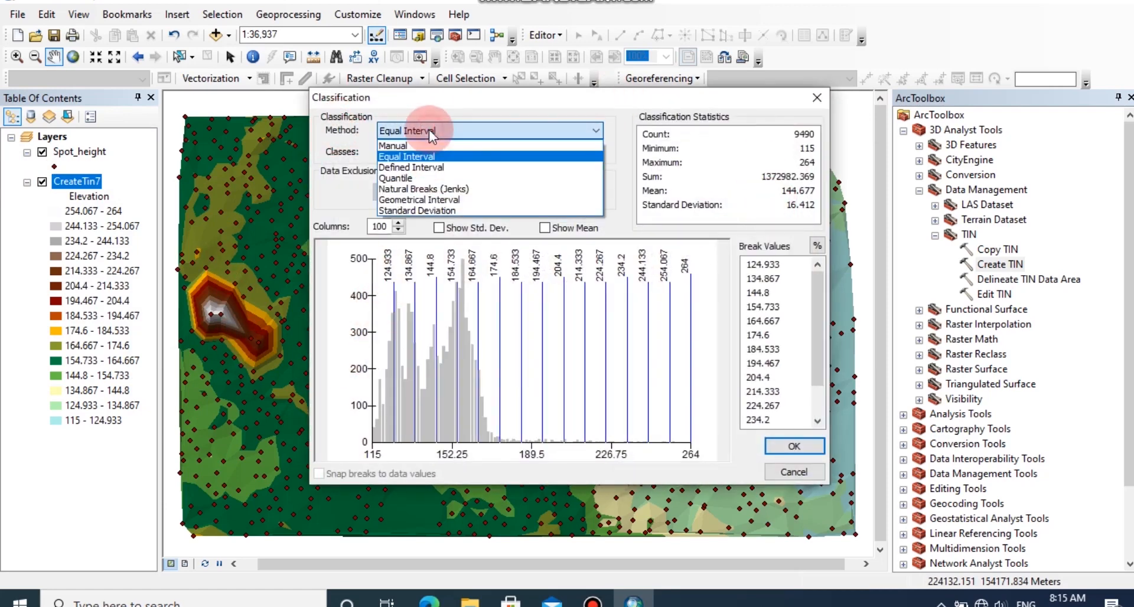
{"action": "left_click", "coordinate": [392, 146]}
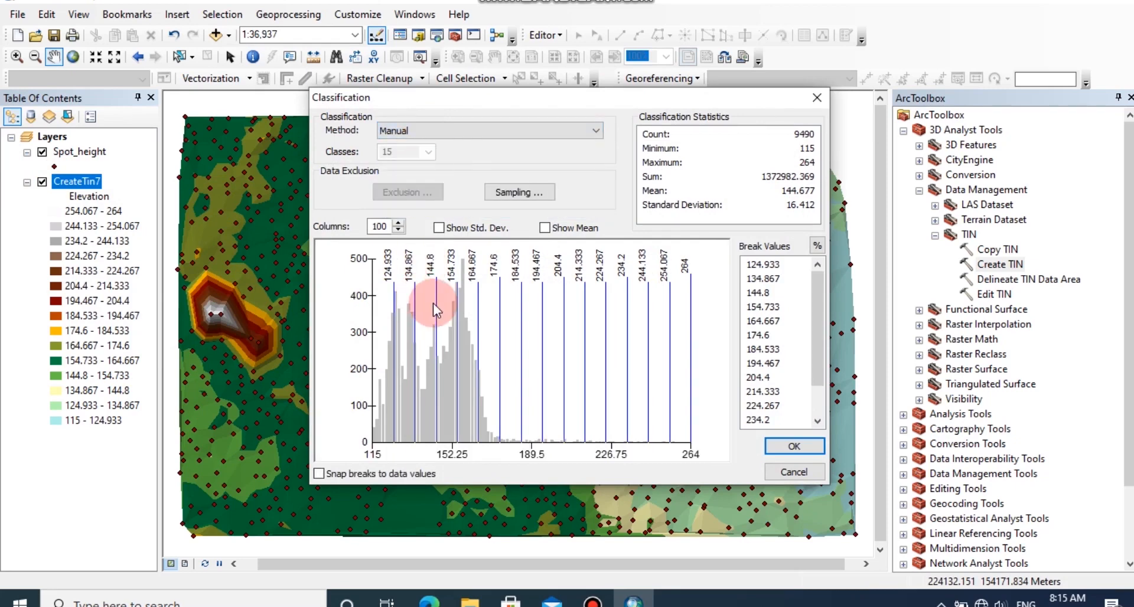
{"action": "left_click_drag", "start_coordinate": [416, 300], "coordinate": [433, 300]}
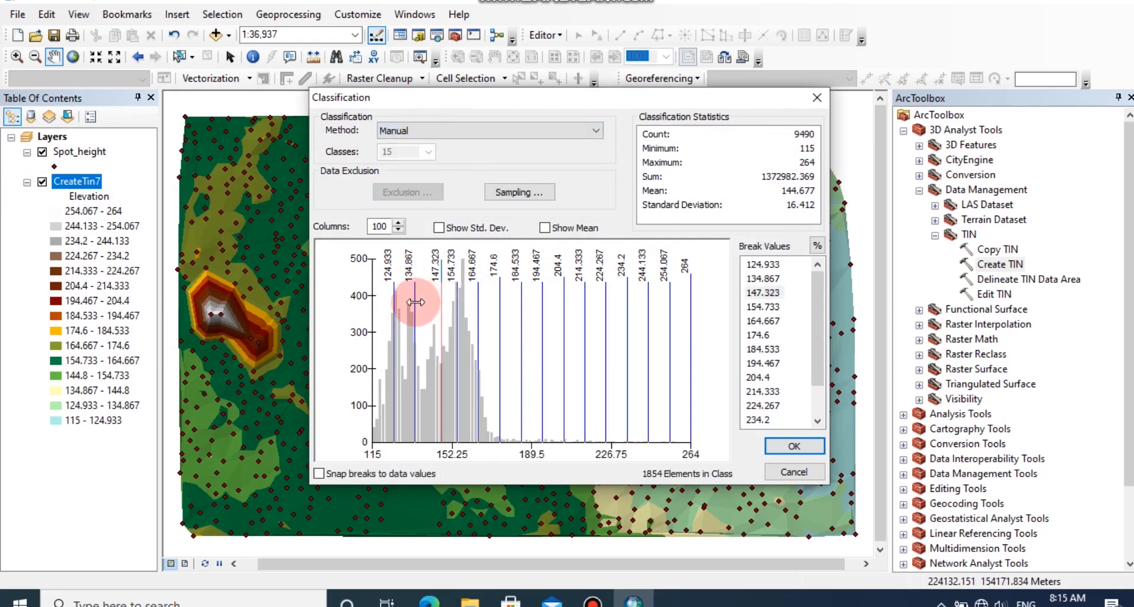
{"action": "left_click_drag", "start_coordinate": [416, 301], "coordinate": [396, 311]}
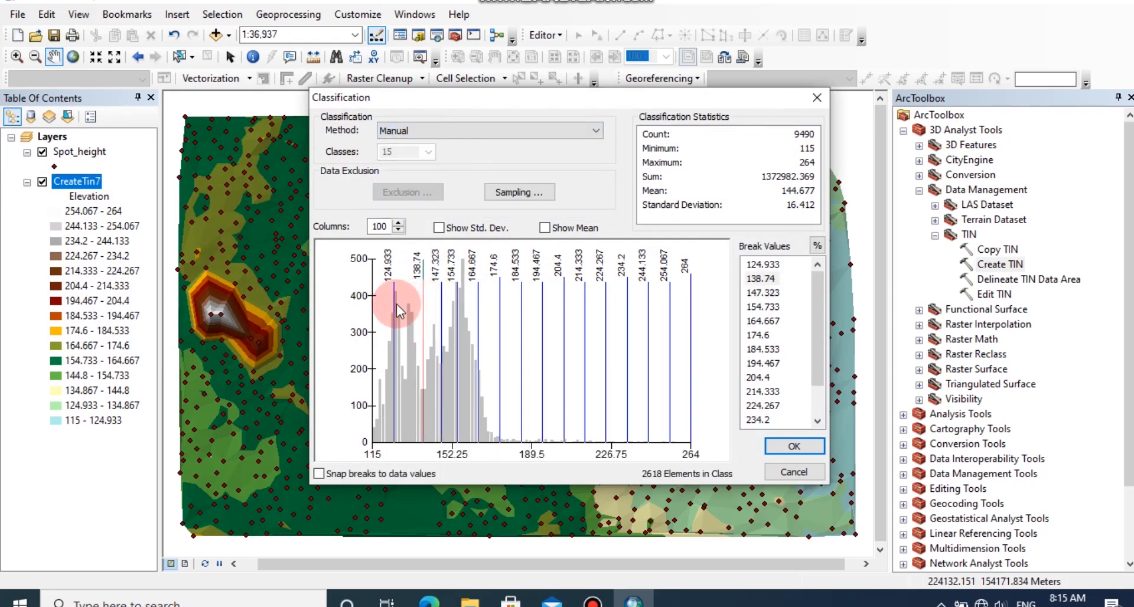
{"action": "left_click_drag", "start_coordinate": [382, 297], "coordinate": [401, 308]}
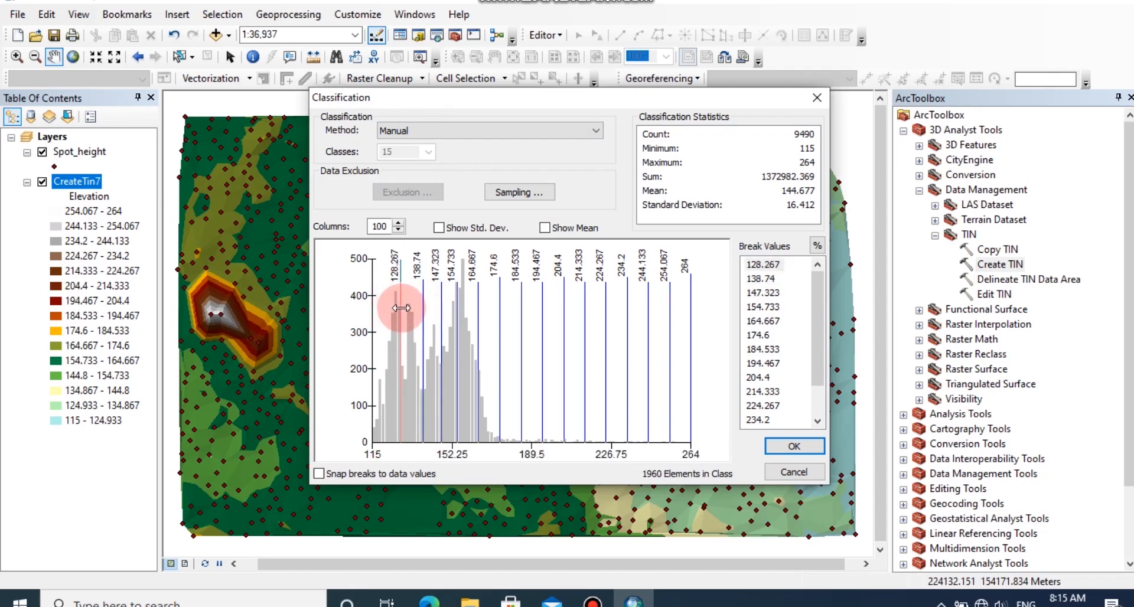
{"action": "left_click", "coordinate": [794, 446]}
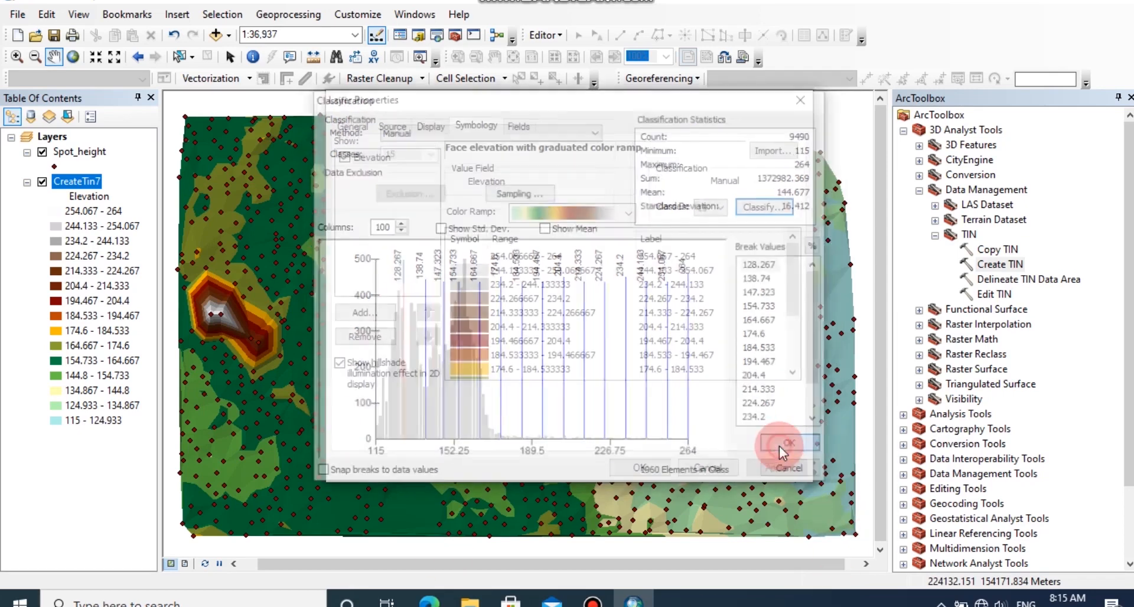
{"action": "left_click", "coordinate": [787, 443]}
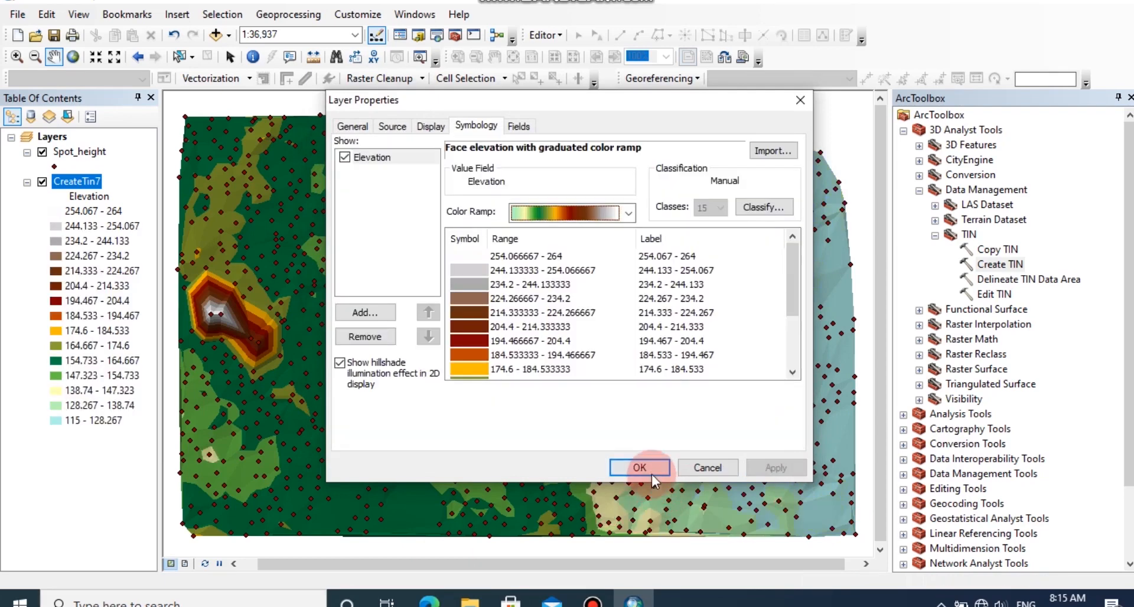
{"action": "left_click", "coordinate": [637, 468]}
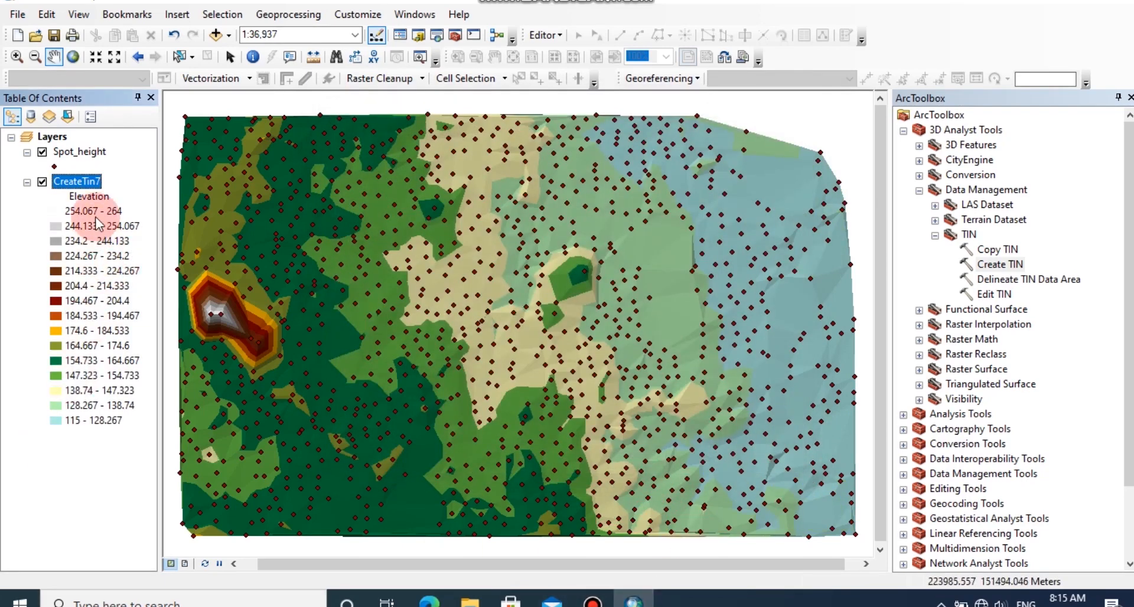
{"action": "mouse_move", "coordinate": [110, 390]}
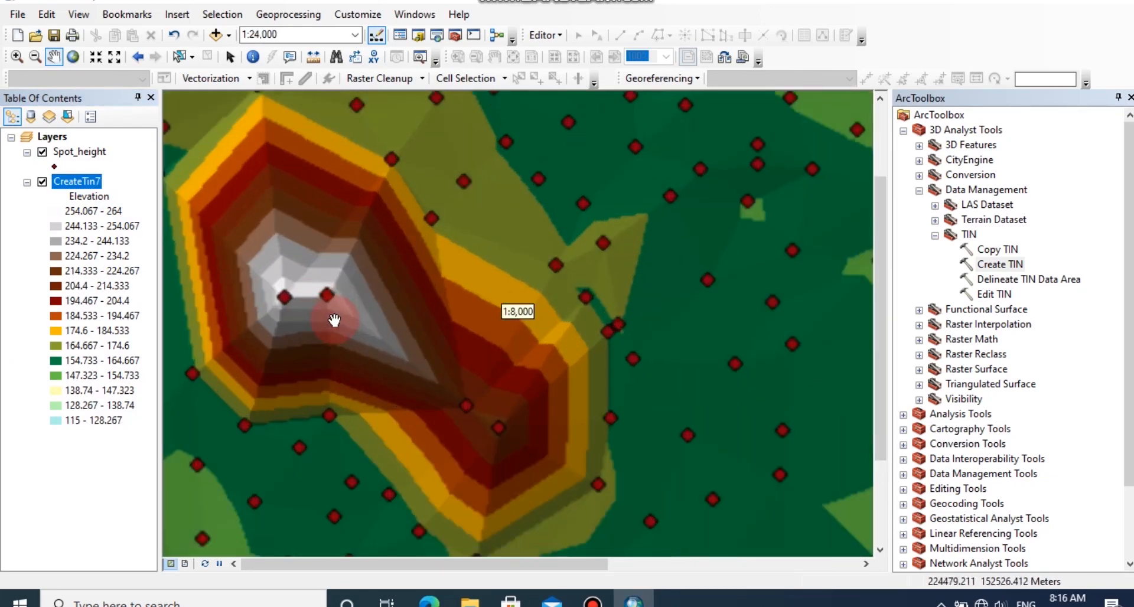
Step: Zoom into the classified peak, pan to the low ground south of it, then bring up the Windows Start app list
{"action": "scroll", "scroll_direction": "down", "scroll_amount": 3}
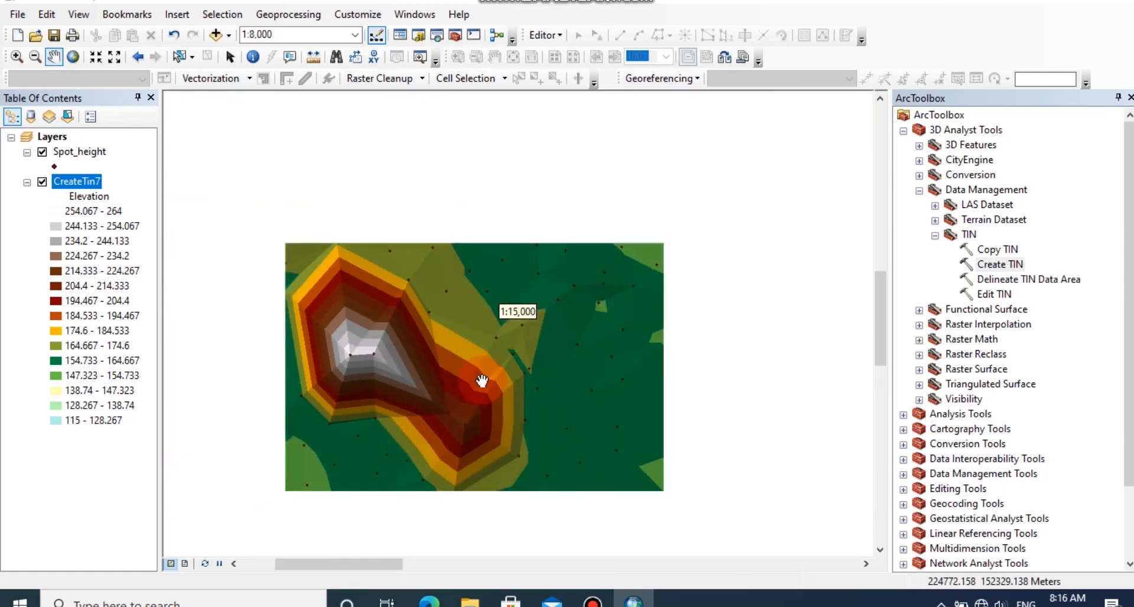
{"action": "scroll", "scroll_direction": "down", "scroll_amount": 3}
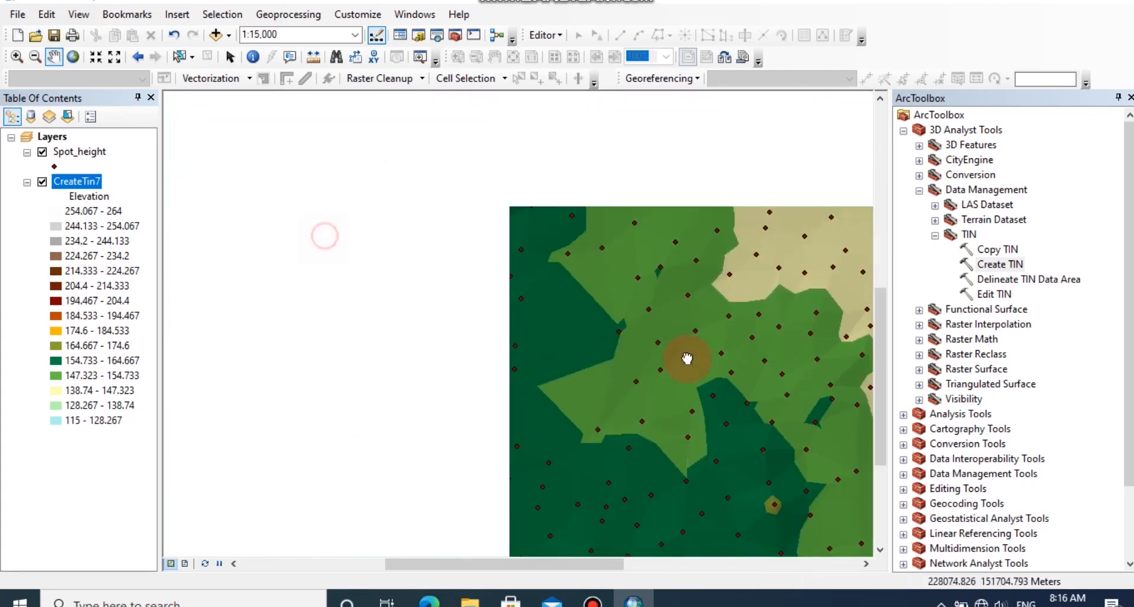
{"action": "left_click_drag", "start_coordinate": [688, 359], "coordinate": [447, 273]}
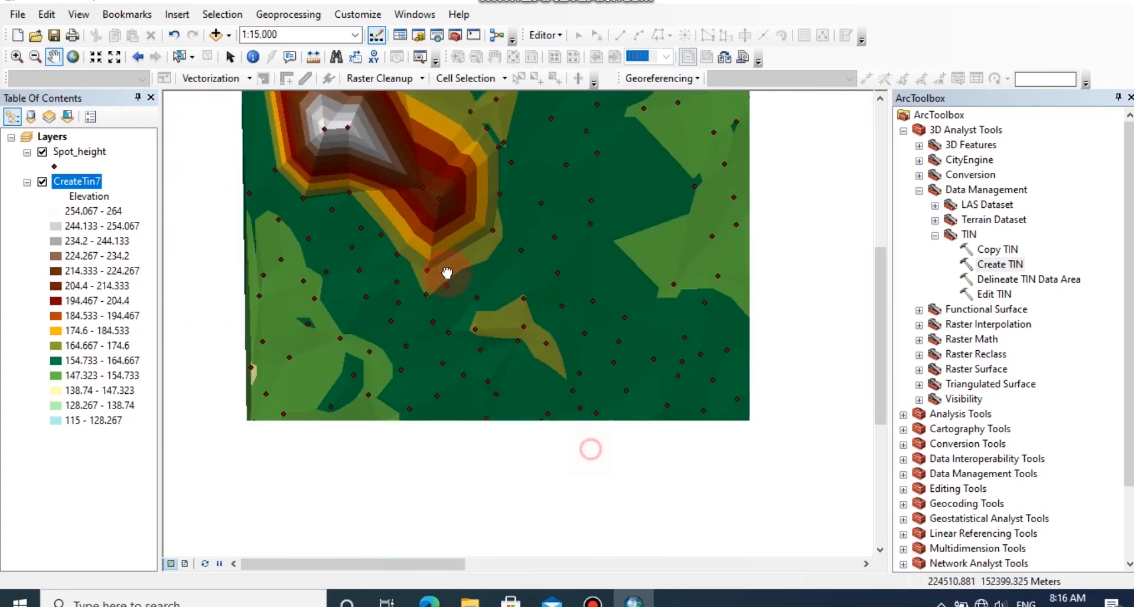
{"action": "left_click_drag", "start_coordinate": [447, 273], "coordinate": [426, 278]}
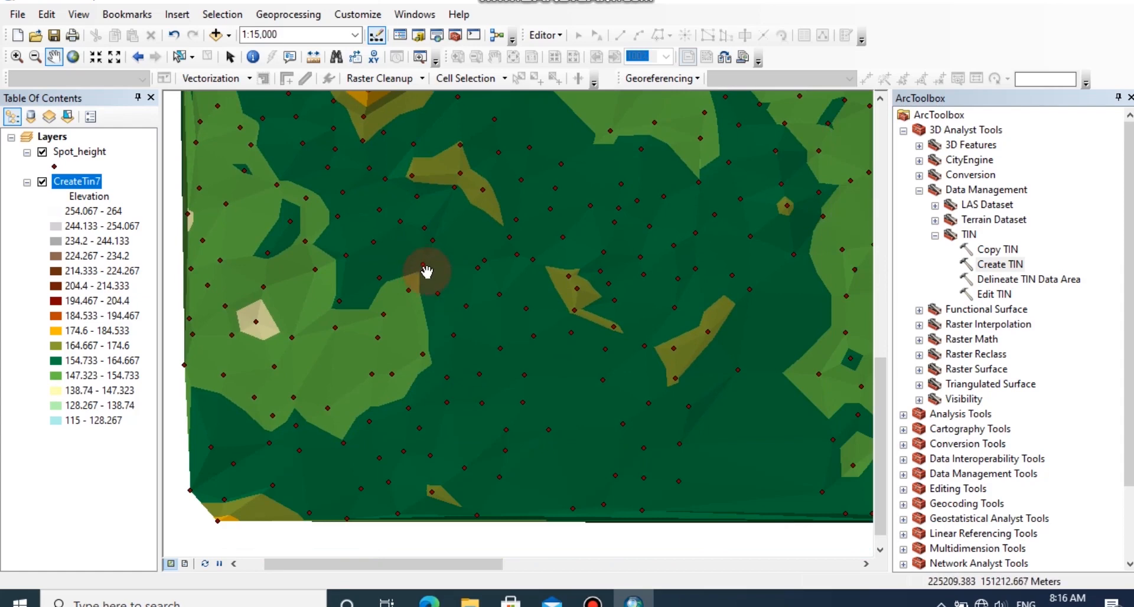
{"action": "mouse_move", "coordinate": [457, 337]}
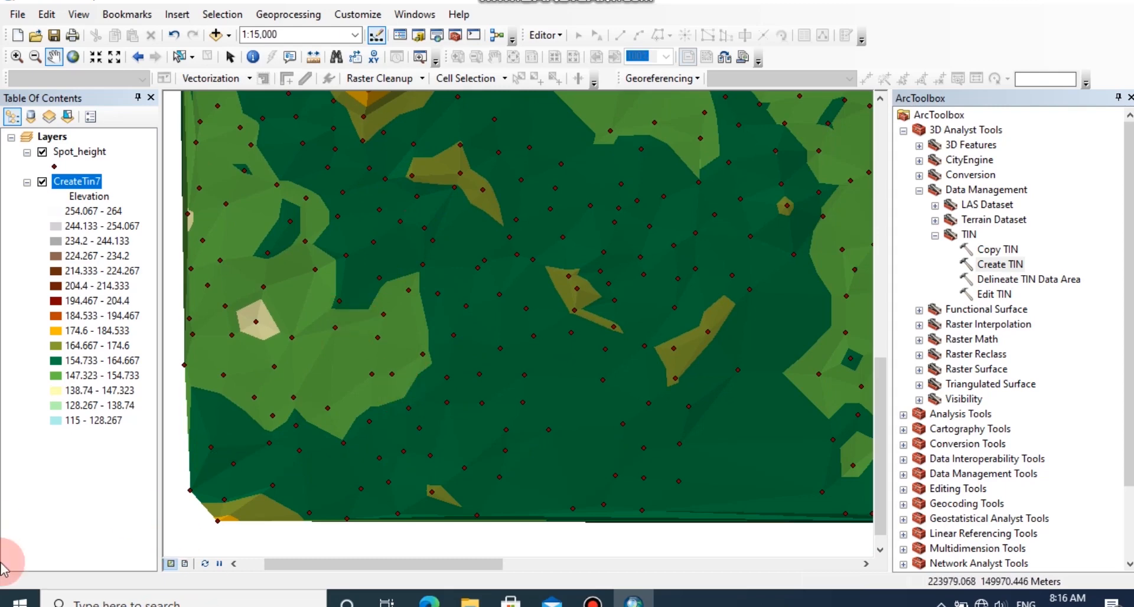
{"action": "left_click", "coordinate": [13, 600]}
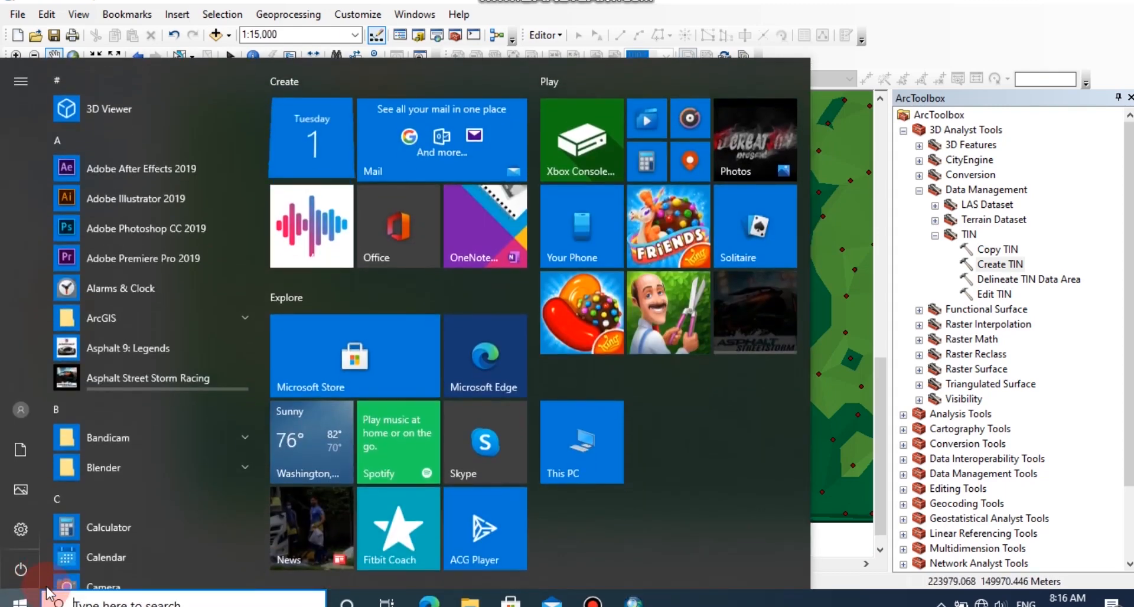
Step: Add the createtin7 TIN from the ArcGIS home folder into the empty ArcScene
{"action": "type", "text": "a"}
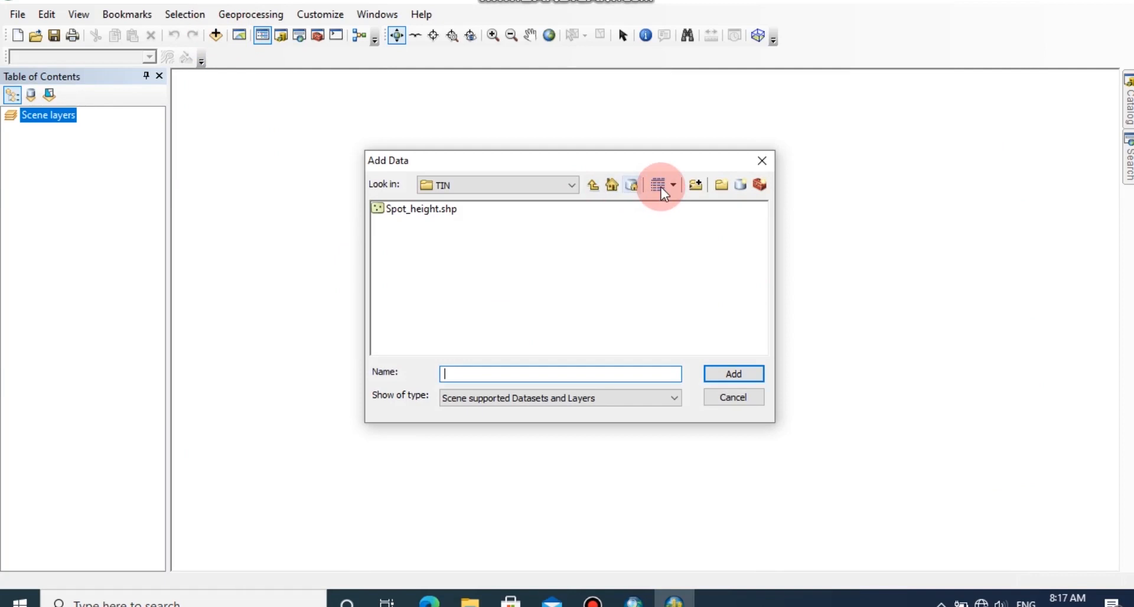
{"action": "left_click", "coordinate": [611, 185]}
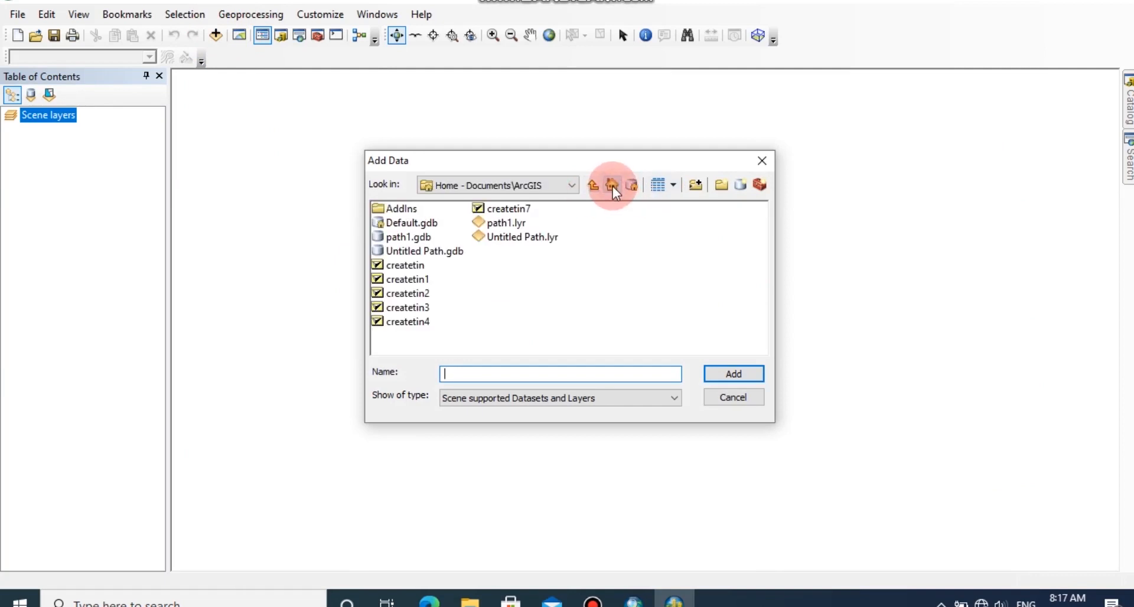
{"action": "left_click", "coordinate": [507, 208]}
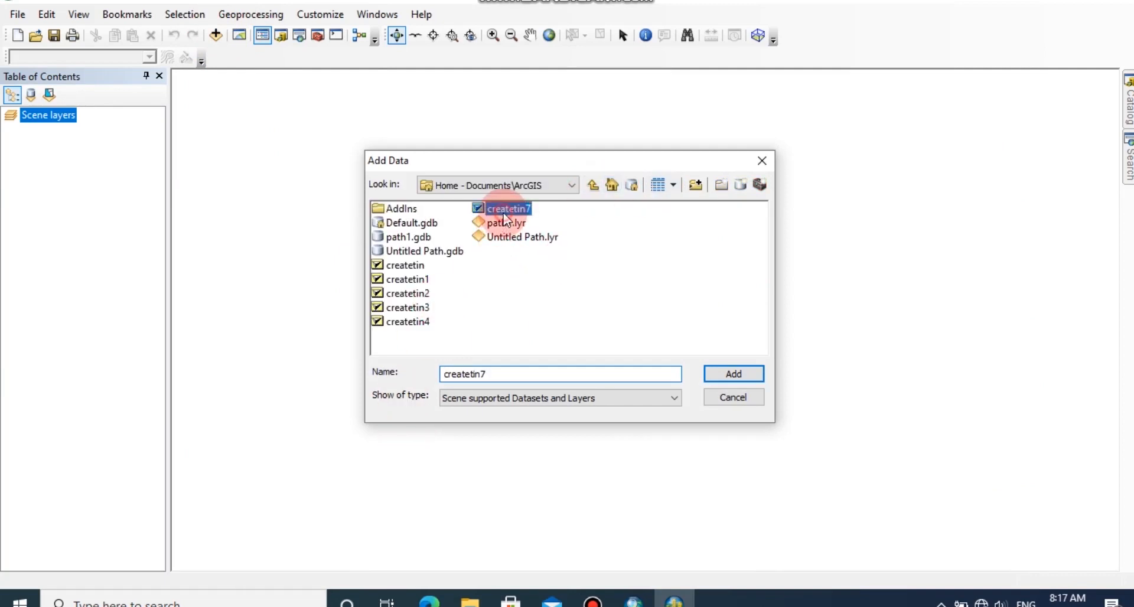
{"action": "left_click", "coordinate": [732, 373]}
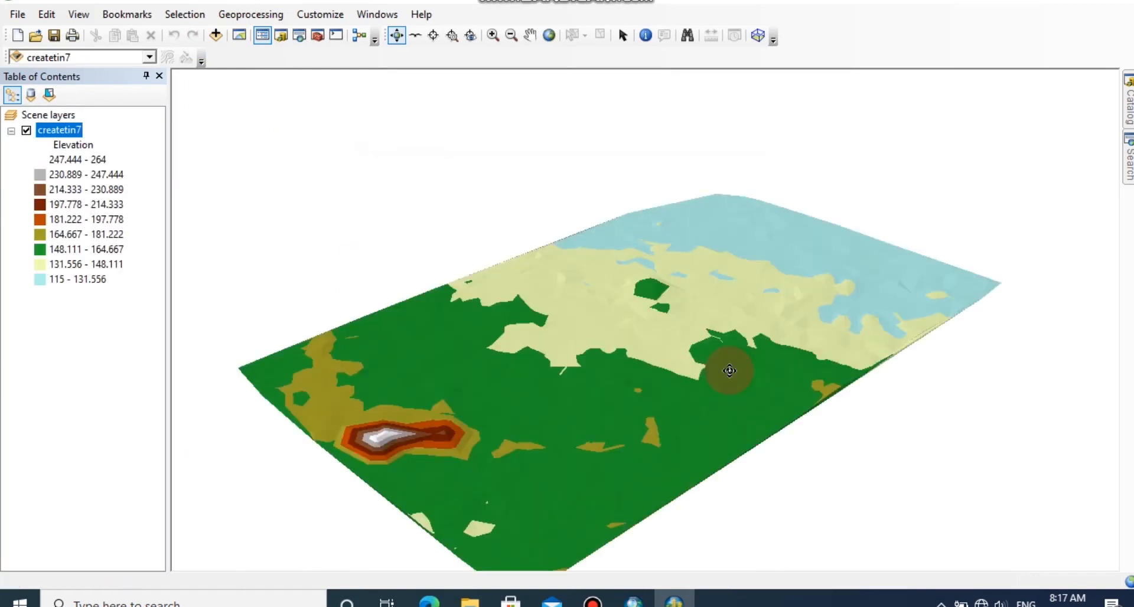
Step: Tilt and orbit the scene down to a low, near-ground view of createtin7 and make it the active layer
{"action": "left_click_drag", "start_coordinate": [728, 369], "coordinate": [488, 442]}
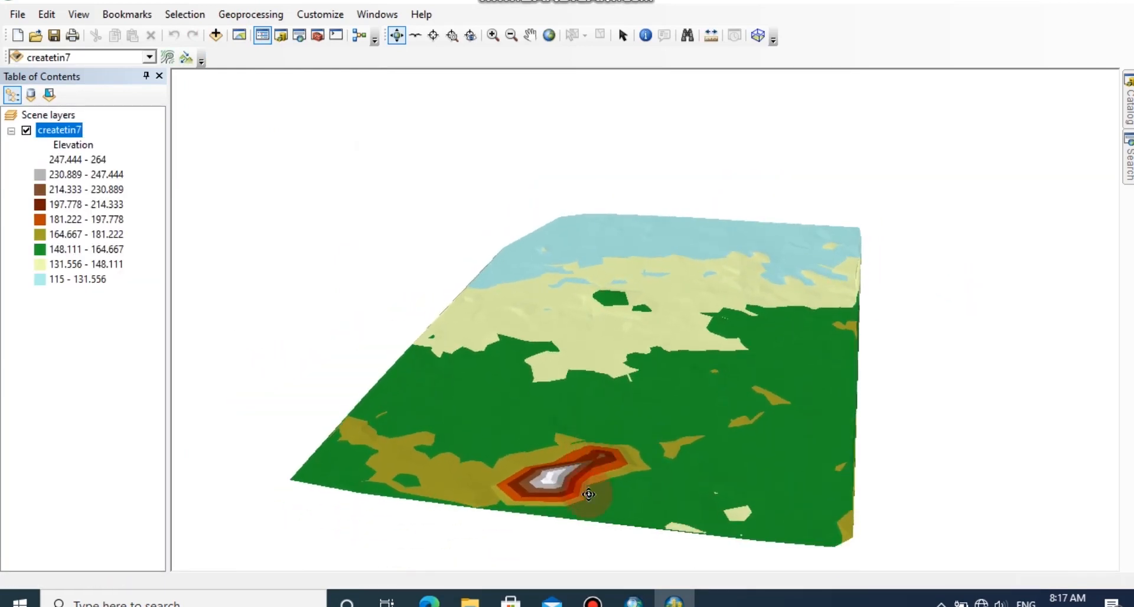
{"action": "left_click_drag", "start_coordinate": [588, 495], "coordinate": [584, 486]}
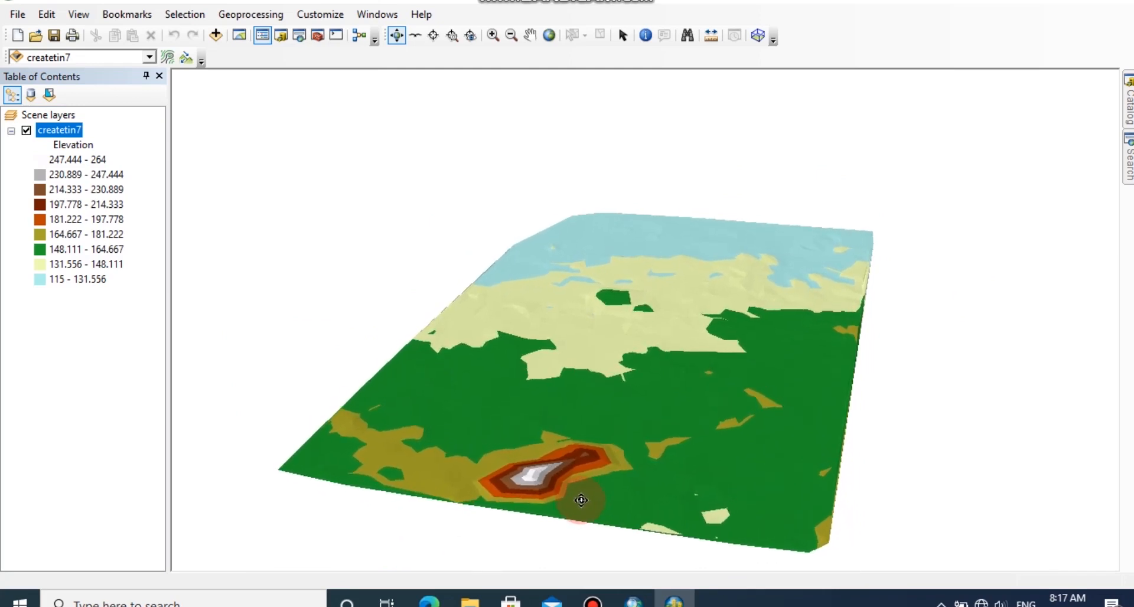
{"action": "left_click_drag", "start_coordinate": [581, 499], "coordinate": [542, 441]}
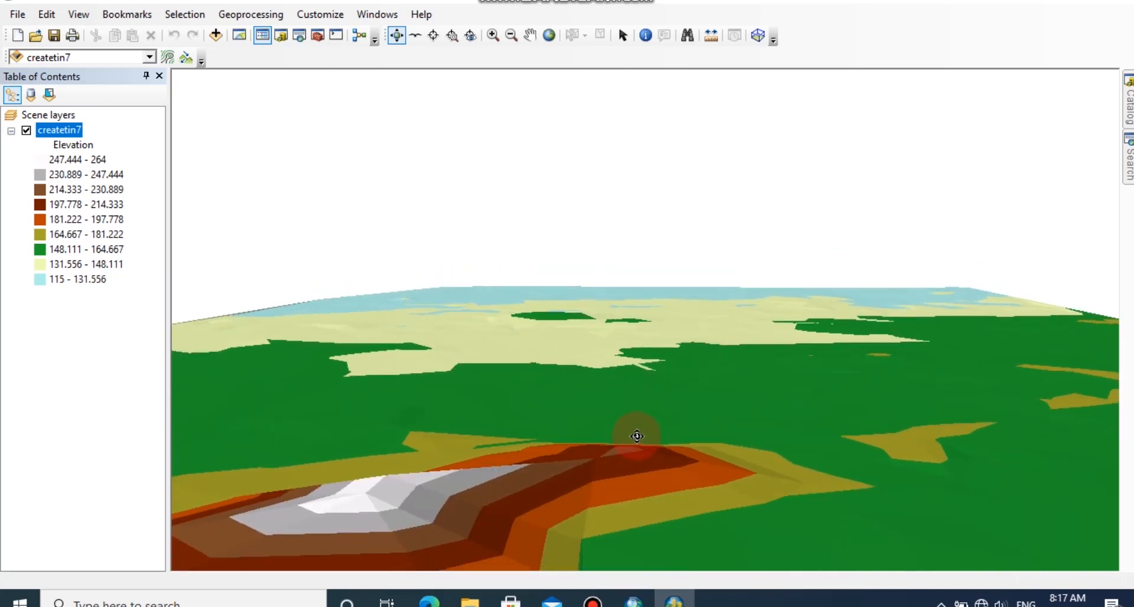
{"action": "mouse_move", "coordinate": [528, 403]}
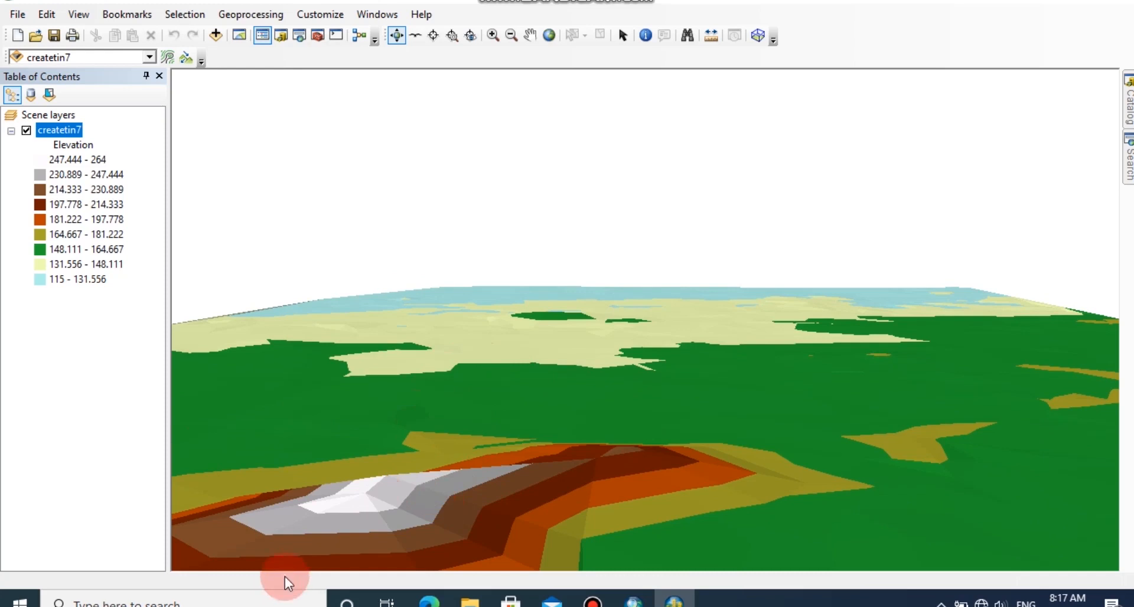
{"action": "left_click", "coordinate": [59, 130]}
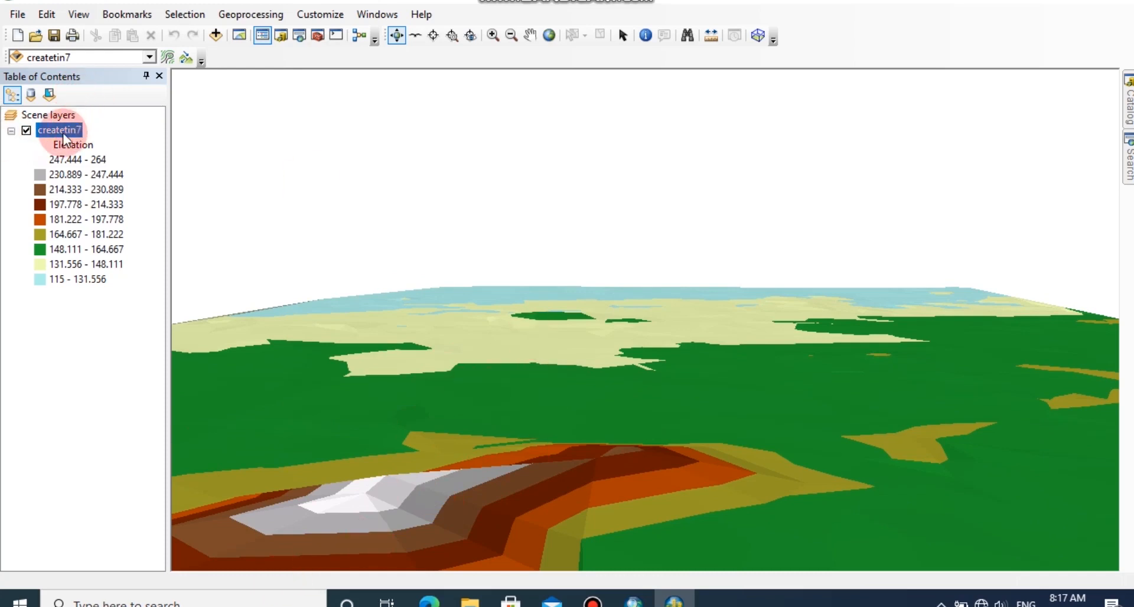
Step: Set createtin7's Base Heights elevation conversion factor to 5 and apply it
{"action": "right_click", "coordinate": [61, 130]}
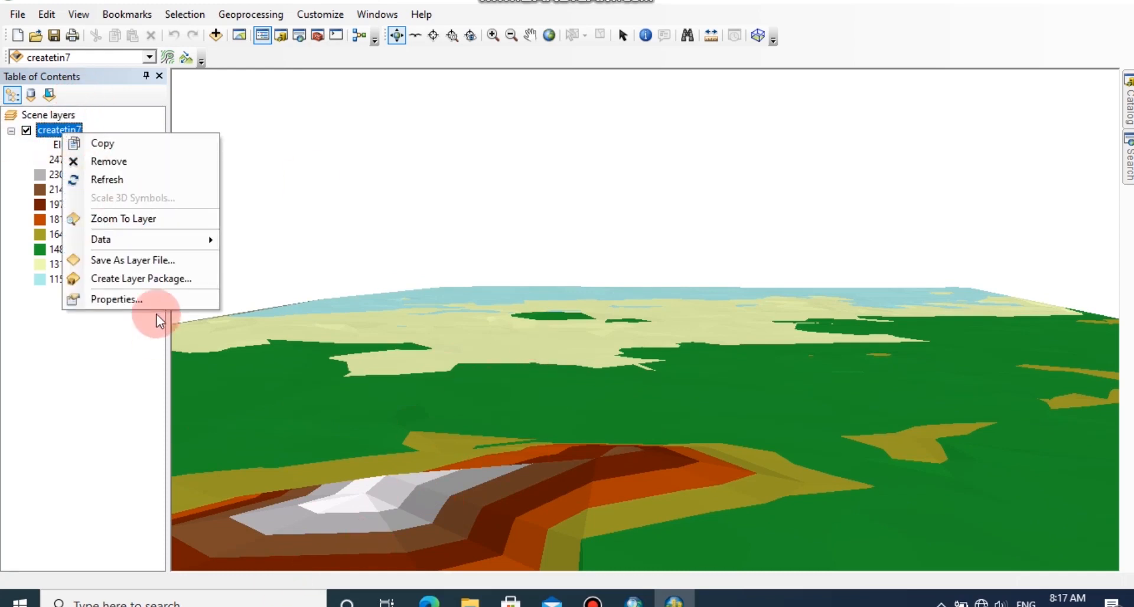
{"action": "left_click", "coordinate": [116, 299]}
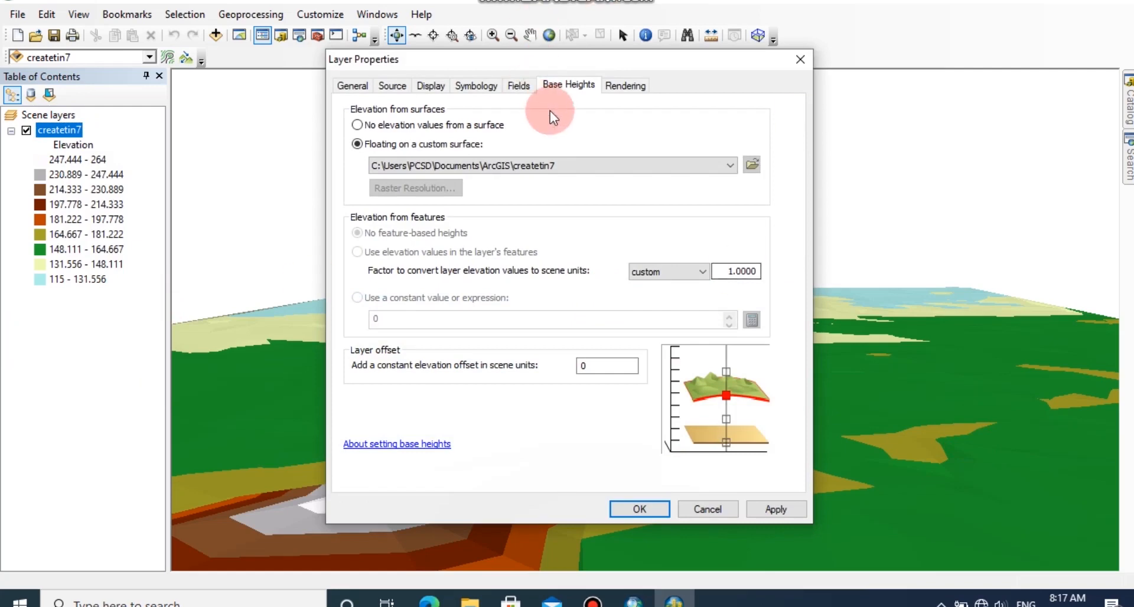
{"action": "left_click", "coordinate": [352, 85]}
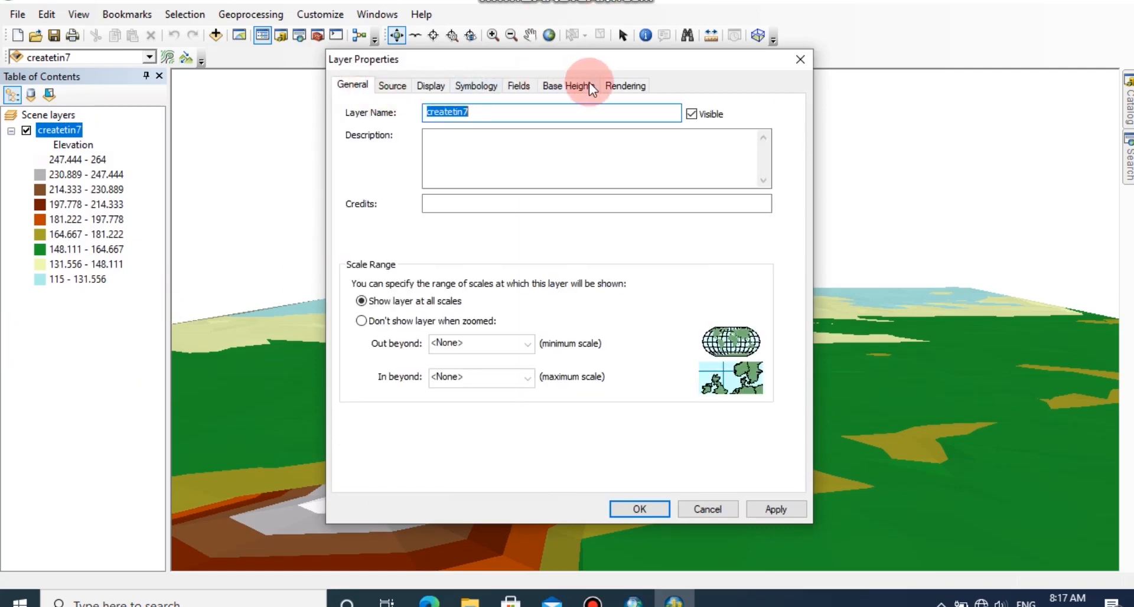
{"action": "left_click", "coordinate": [568, 85]}
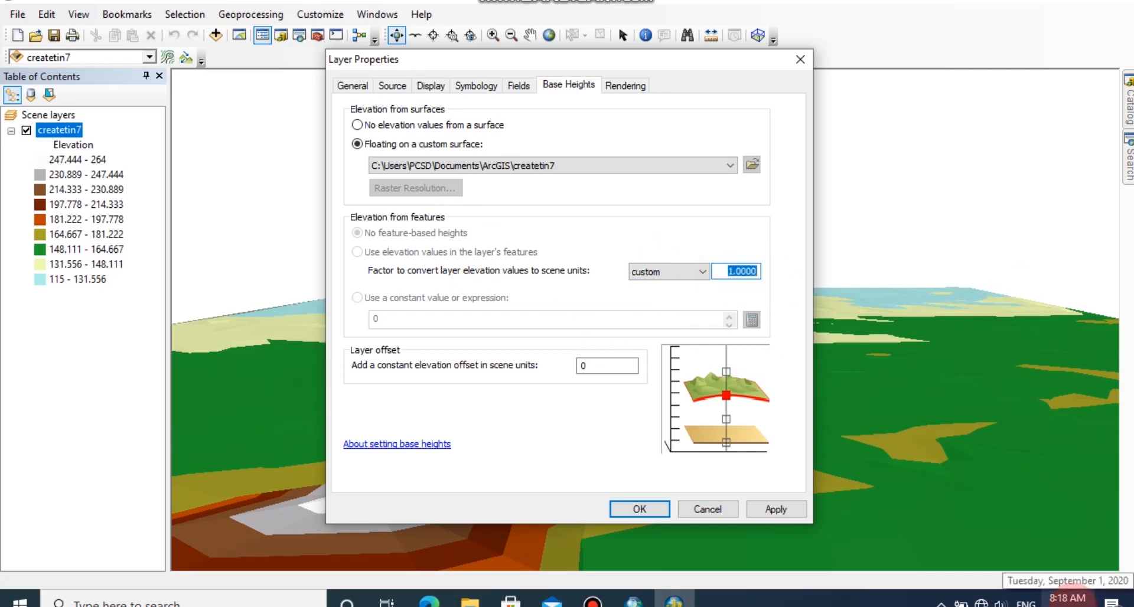
{"action": "type", "text": "5"}
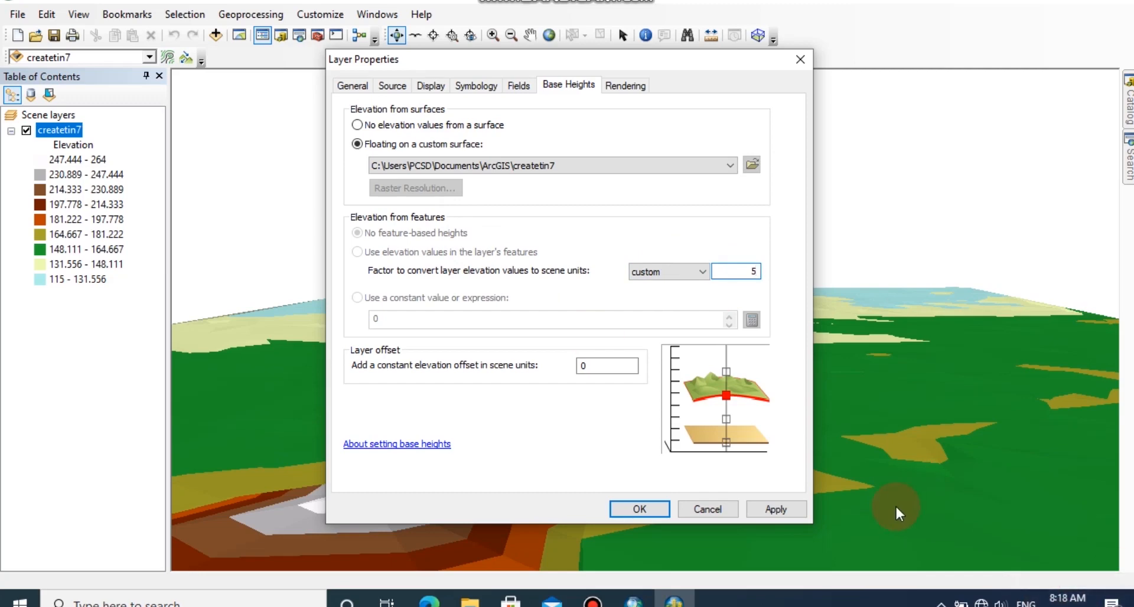
{"action": "left_click", "coordinate": [638, 509]}
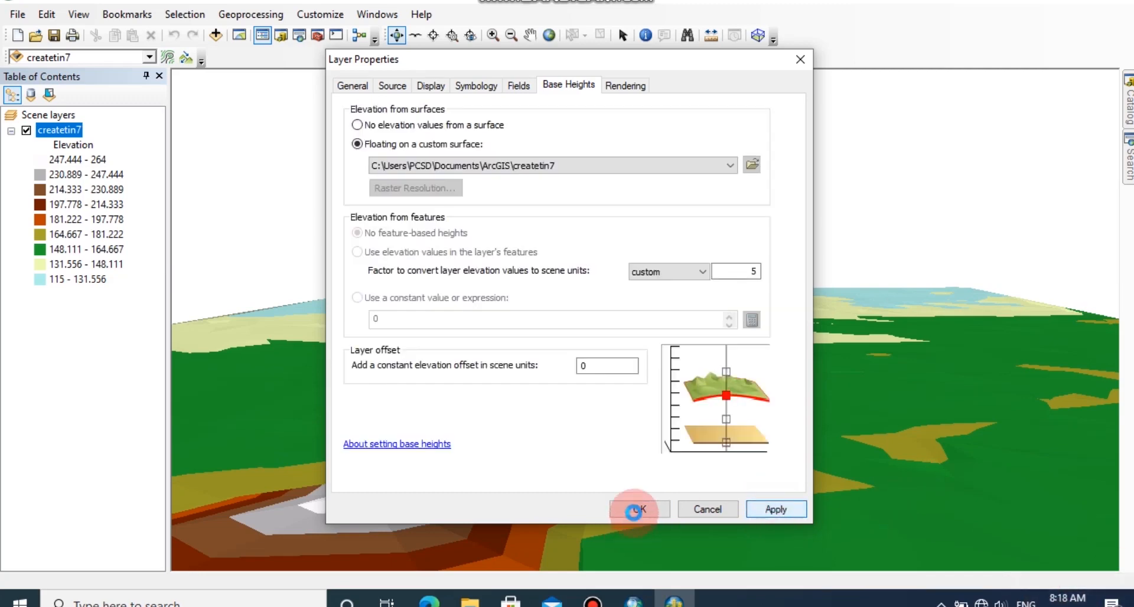
{"action": "left_click", "coordinate": [635, 509]}
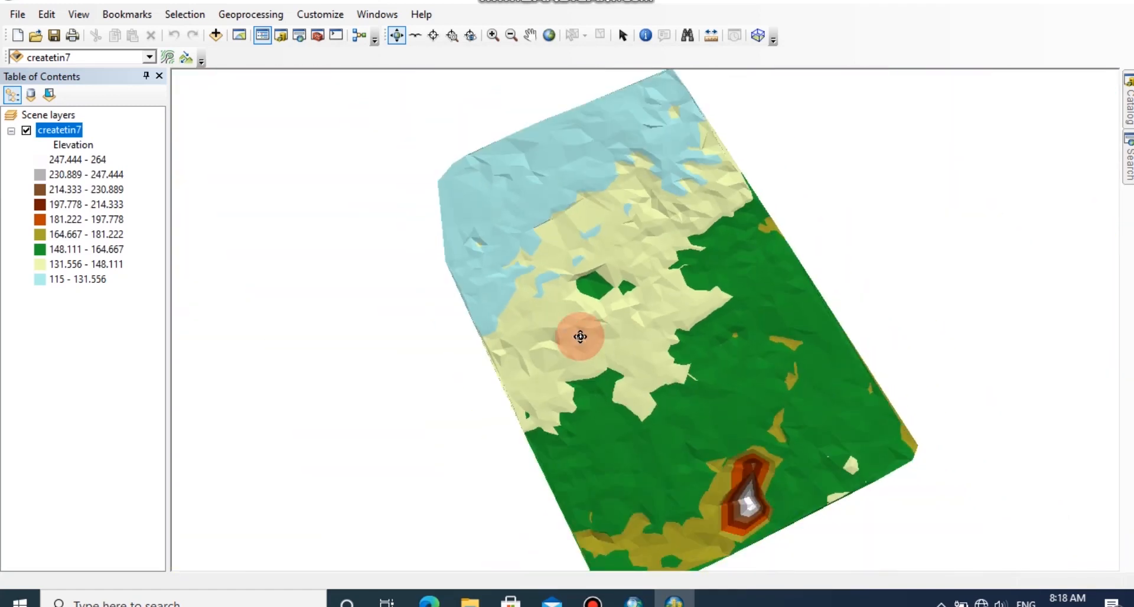
Step: Orbit and tilt around the exaggerated terrain, viewing the tall stepped peak from low angles
{"action": "left_click_drag", "start_coordinate": [580, 337], "coordinate": [633, 396]}
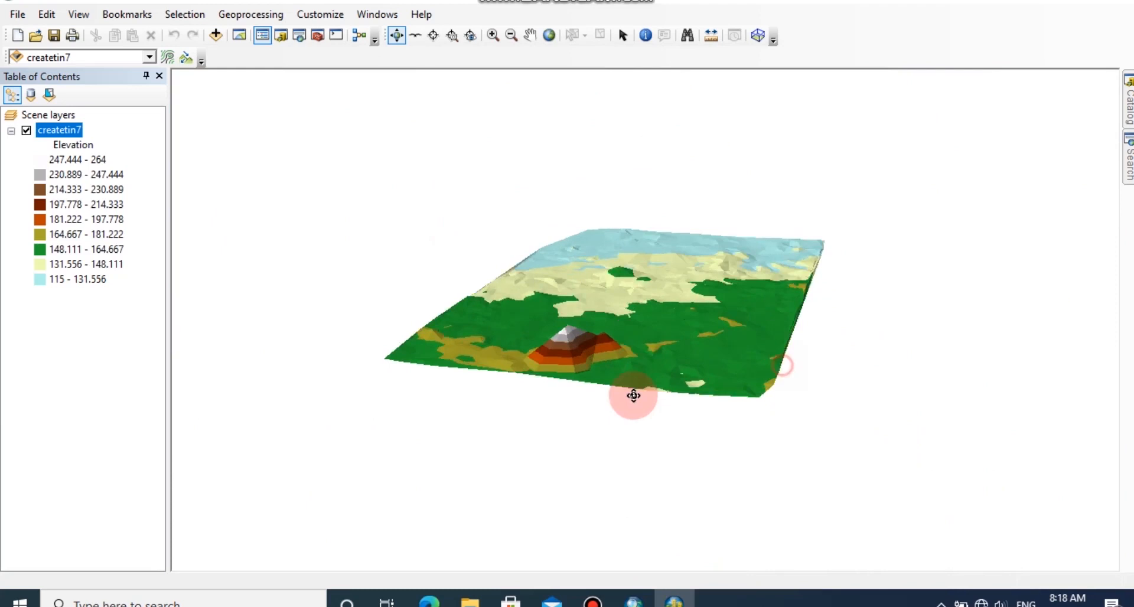
{"action": "left_click_drag", "start_coordinate": [634, 396], "coordinate": [538, 415]}
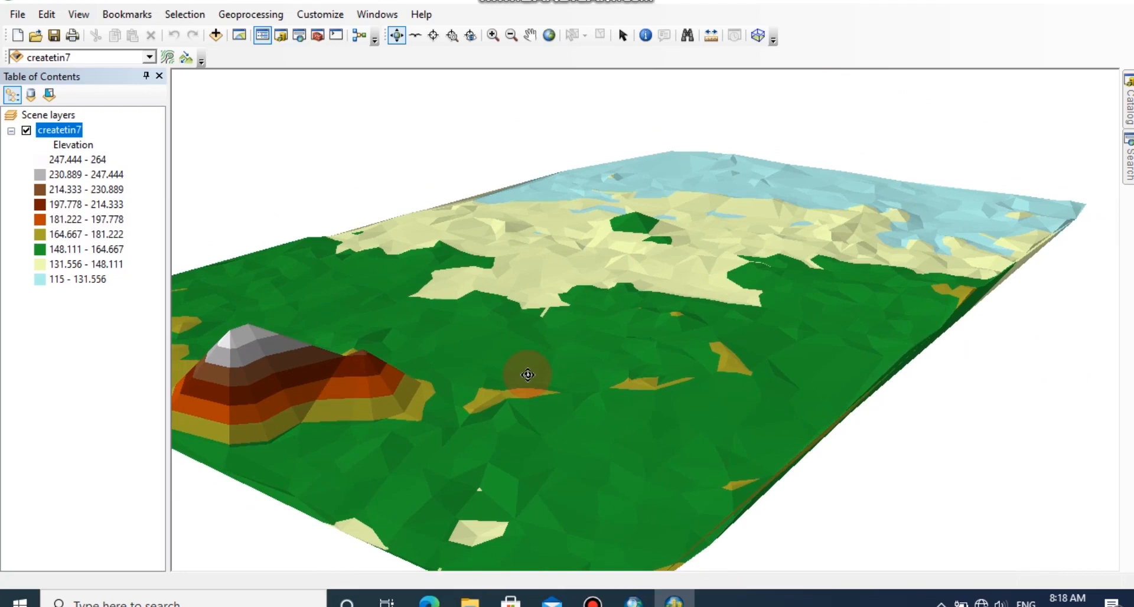
{"action": "mouse_move", "coordinate": [422, 439]}
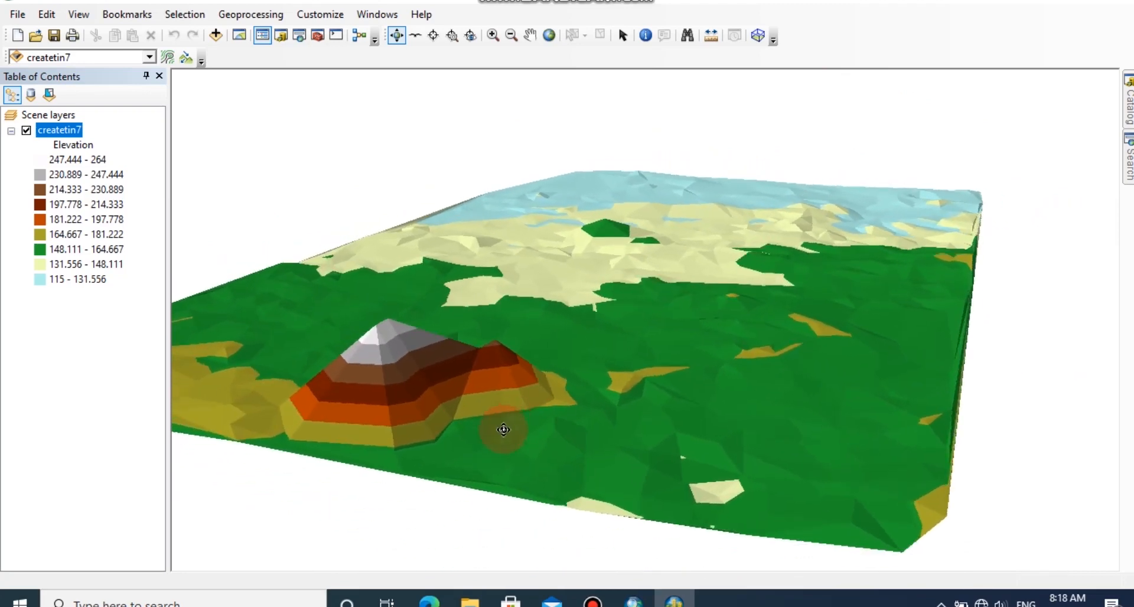
{"action": "left_click_drag", "start_coordinate": [503, 430], "coordinate": [443, 434]}
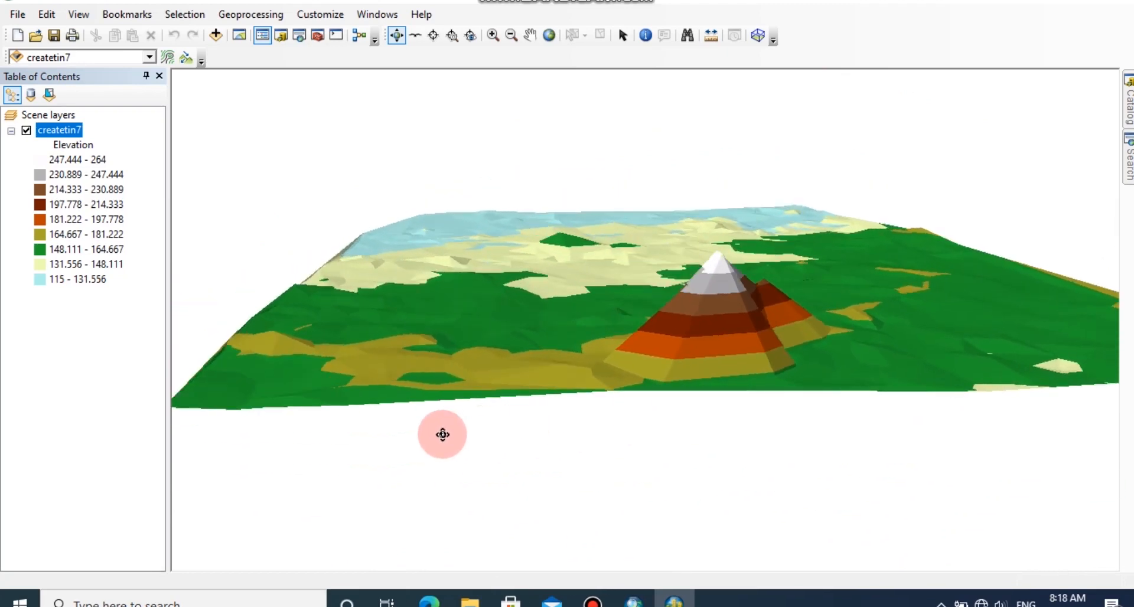
{"action": "left_click_drag", "start_coordinate": [442, 434], "coordinate": [350, 441]}
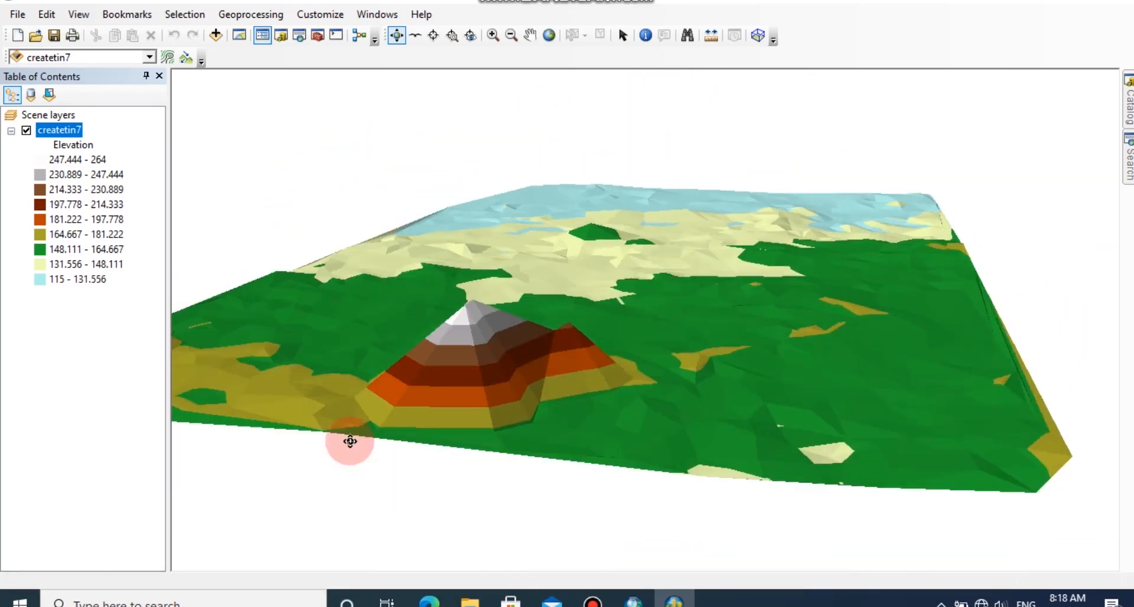
{"action": "left_click_drag", "start_coordinate": [350, 442], "coordinate": [475, 424]}
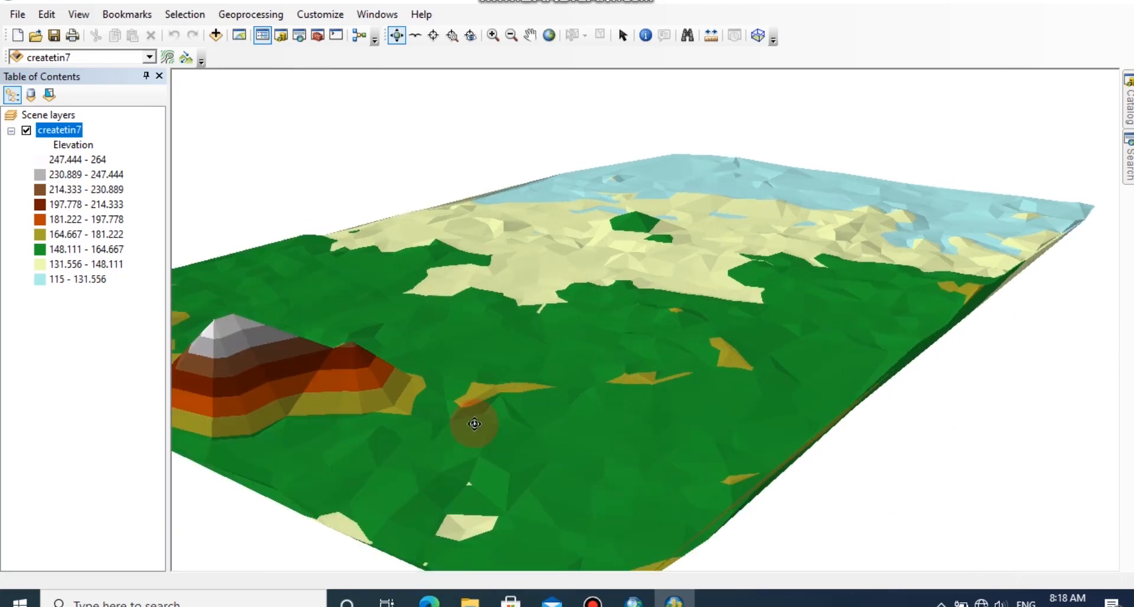
{"action": "left_click_drag", "start_coordinate": [473, 424], "coordinate": [528, 403]}
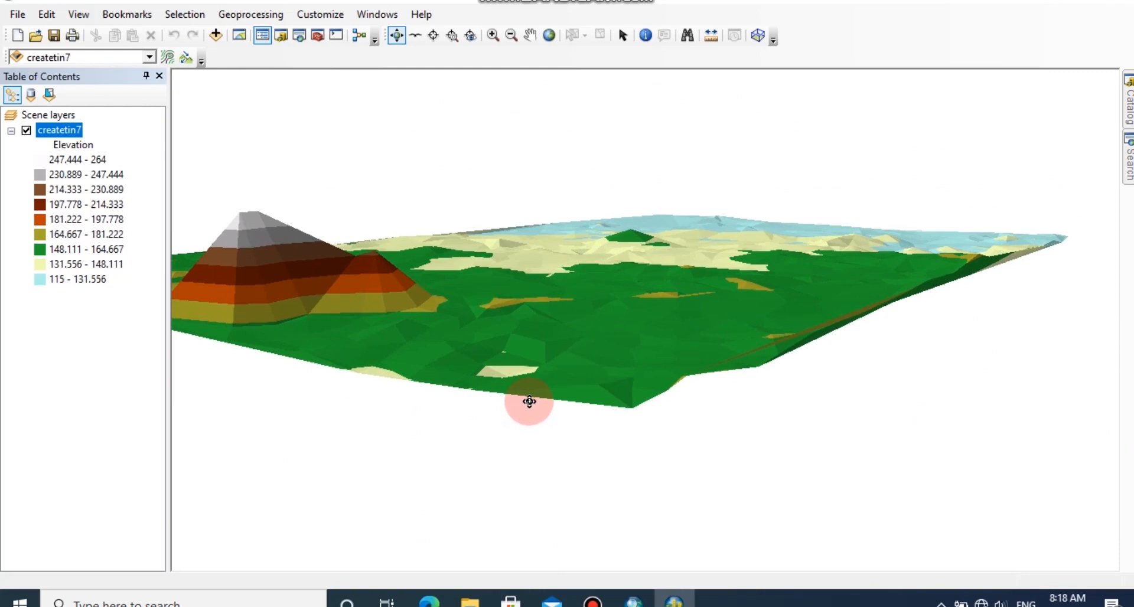
{"action": "mouse_move", "coordinate": [158, 177]}
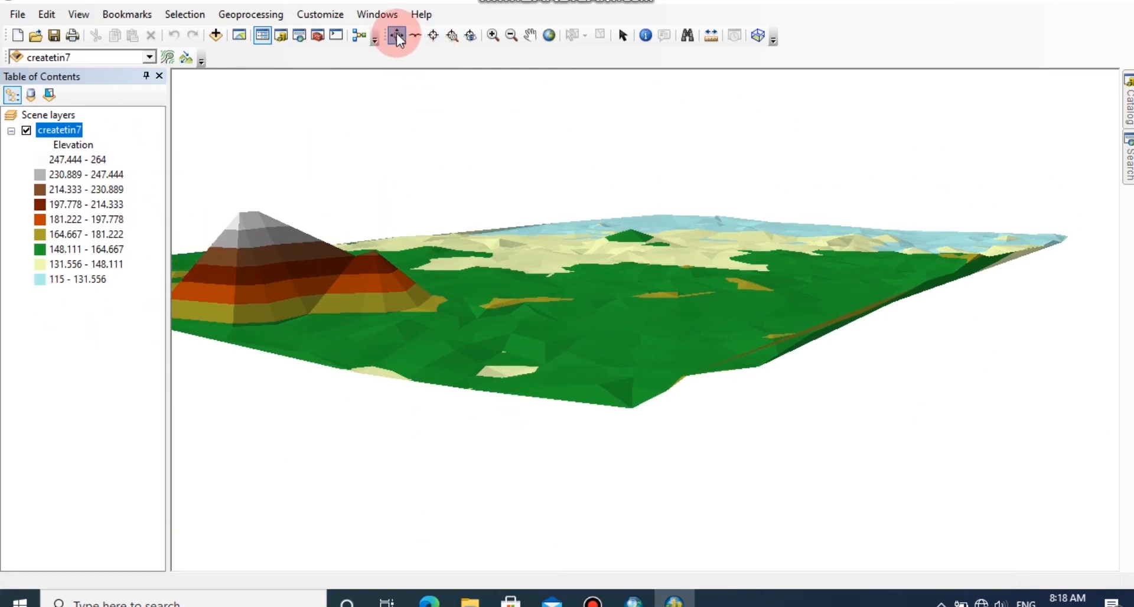
{"action": "mouse_move", "coordinate": [414, 34]}
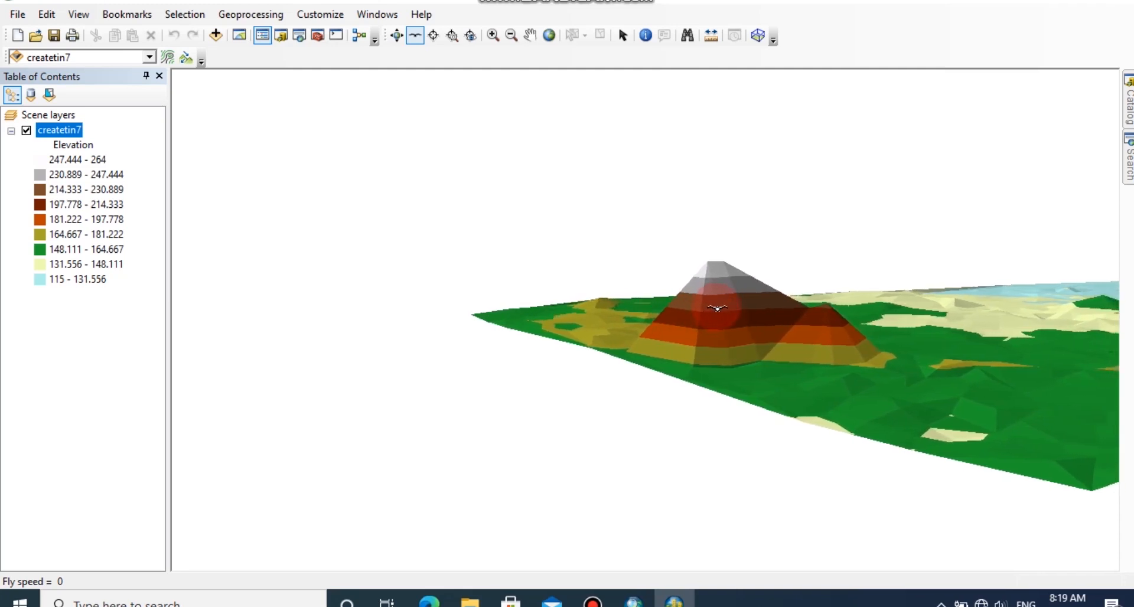
Step: Use the Fly tool to move through the scene closer to the tall peak
{"action": "left_click_drag", "start_coordinate": [716, 307], "coordinate": [726, 307]}
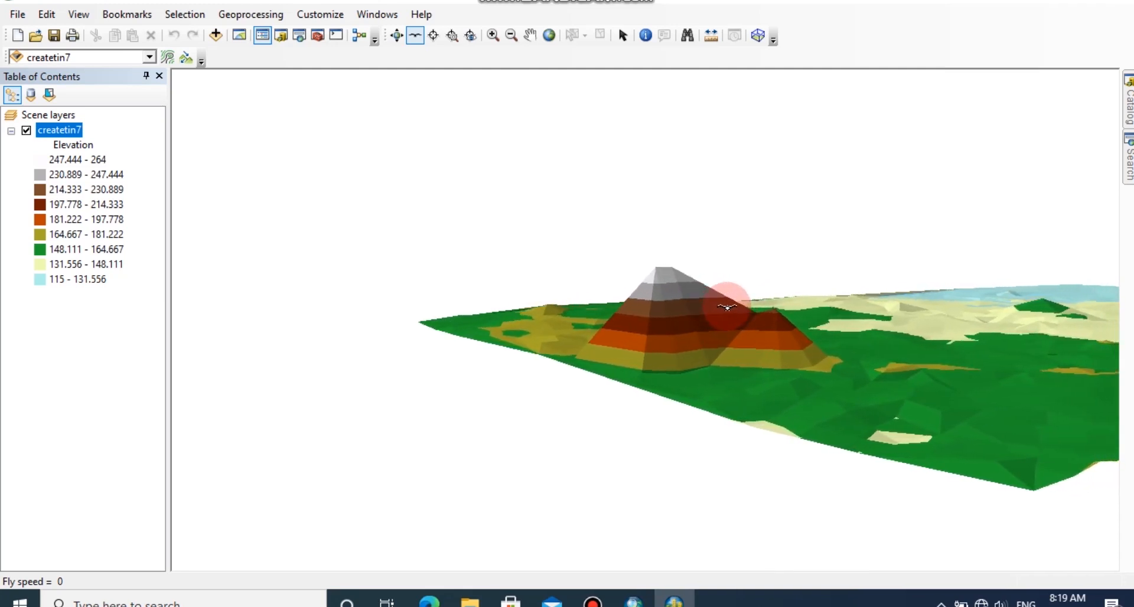